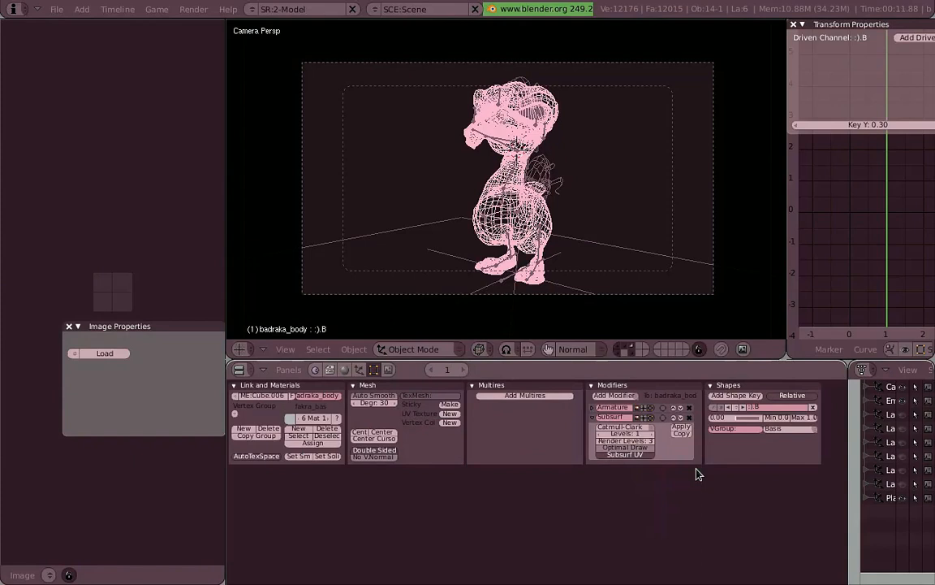
mouse_move(388, 394)
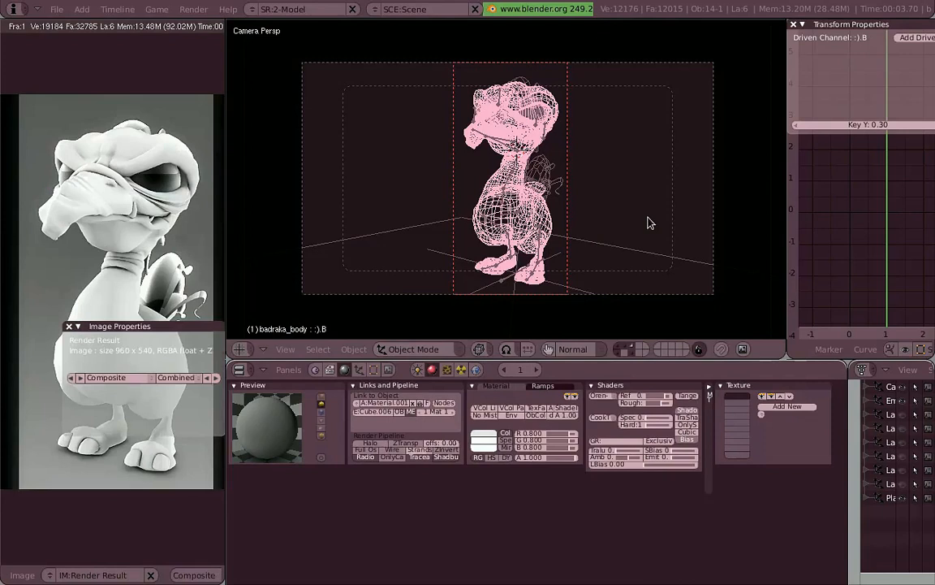
Show the duck character with Solid shading and orbit the view toward its side.
left_click(70, 325)
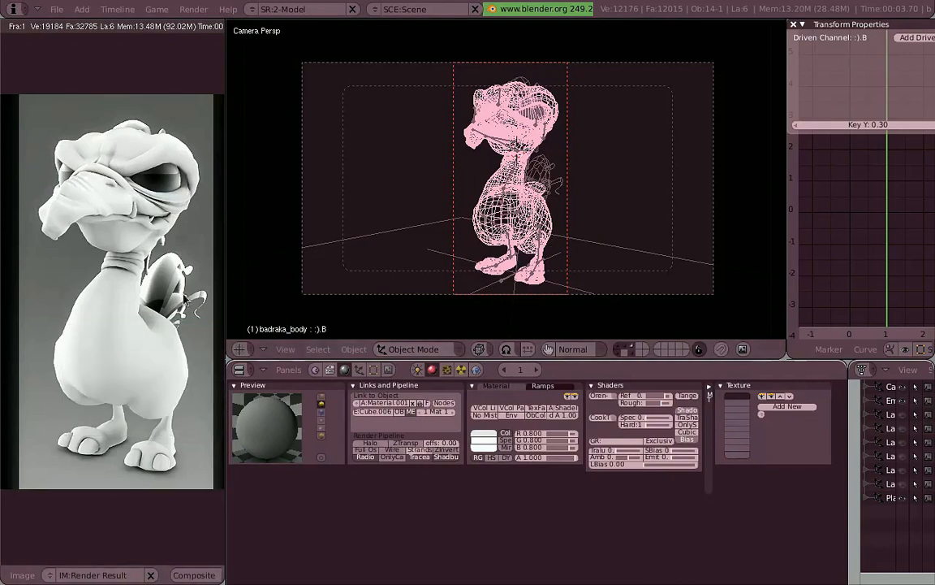
left_click(358, 370)
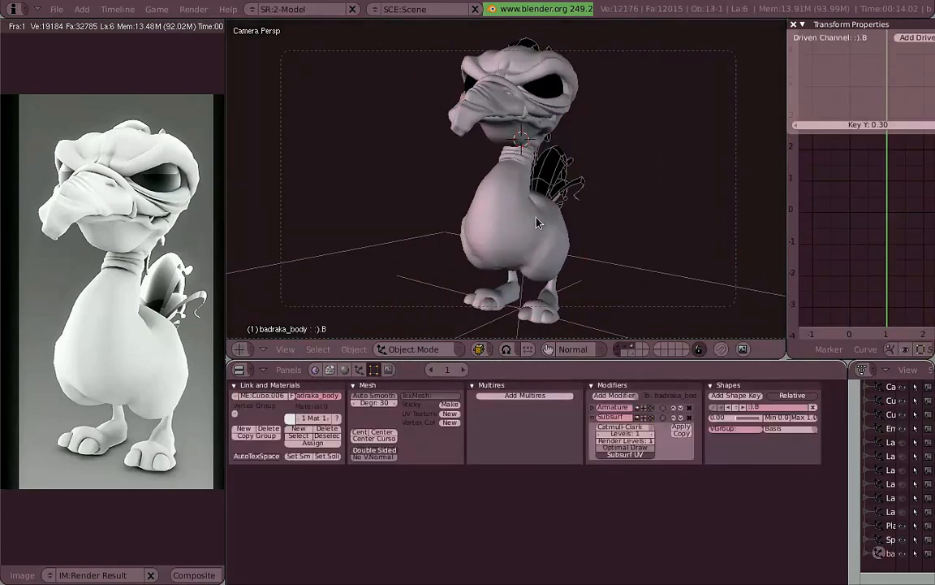
left_click_drag(536, 223, 670, 220)
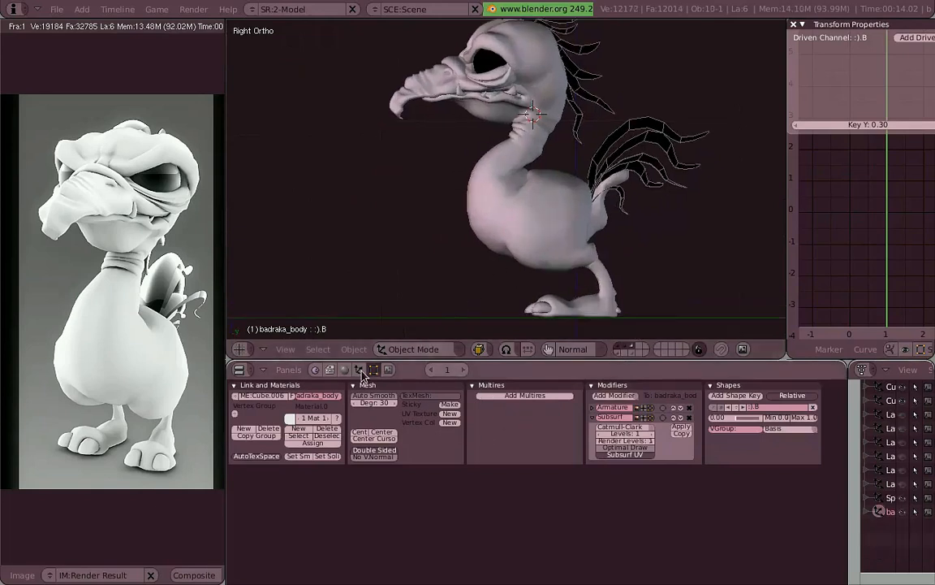
Add a new hair particle system to the badraka body in the Particles buttons.
left_click(445, 370)
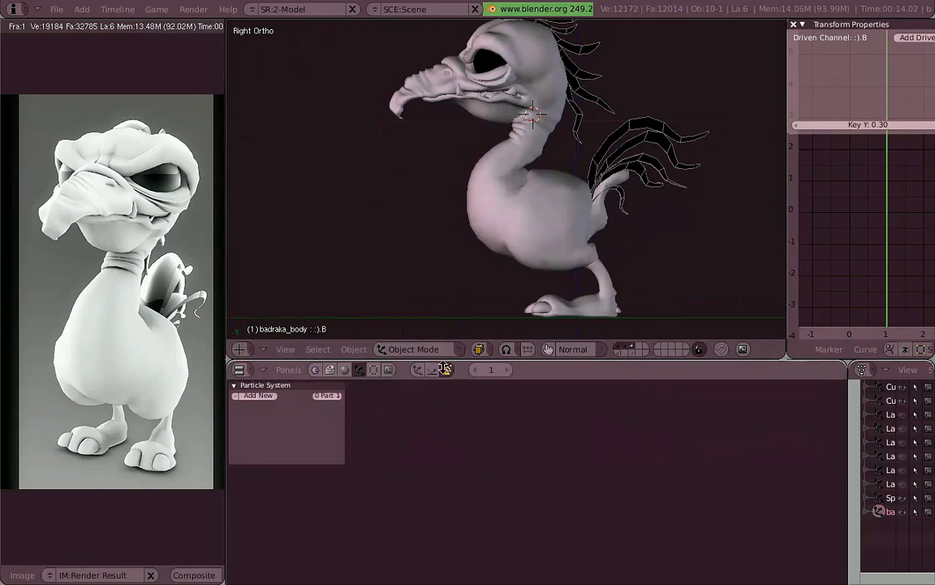
left_click(447, 369)
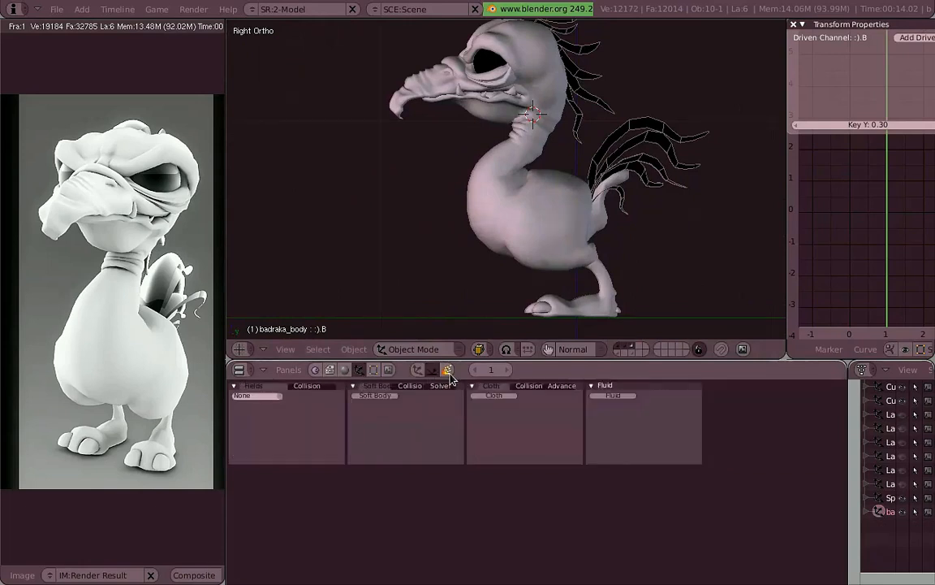
left_click(447, 370)
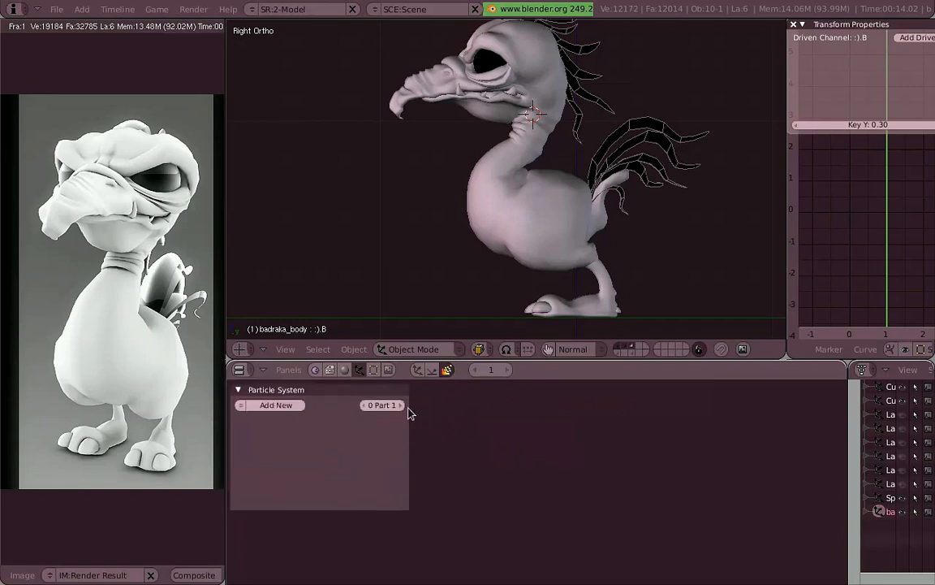
mouse_move(276, 406)
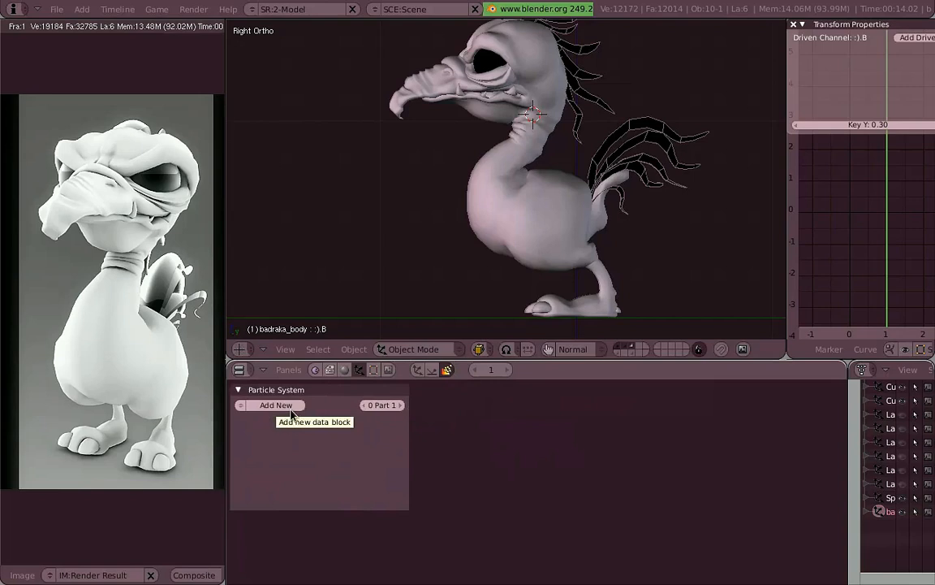
left_click(276, 404)
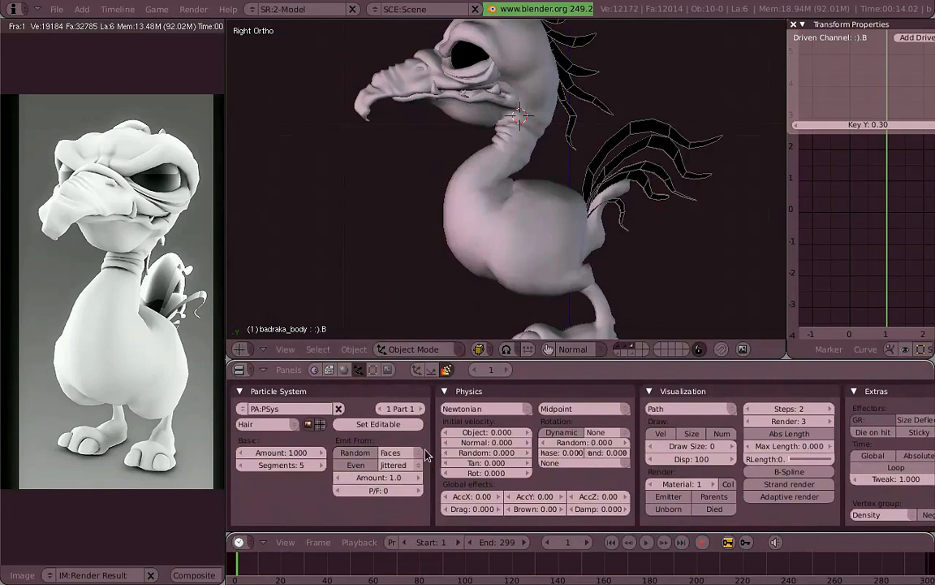
mouse_move(408, 390)
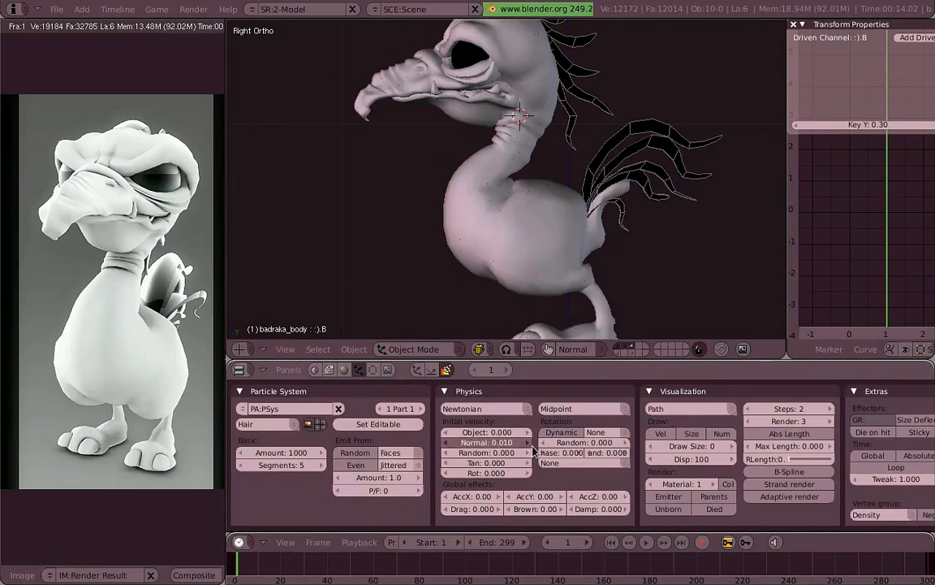
Raise the hair normal velocity to 0.150 and return to Right Ortho view.
left_click(487, 441)
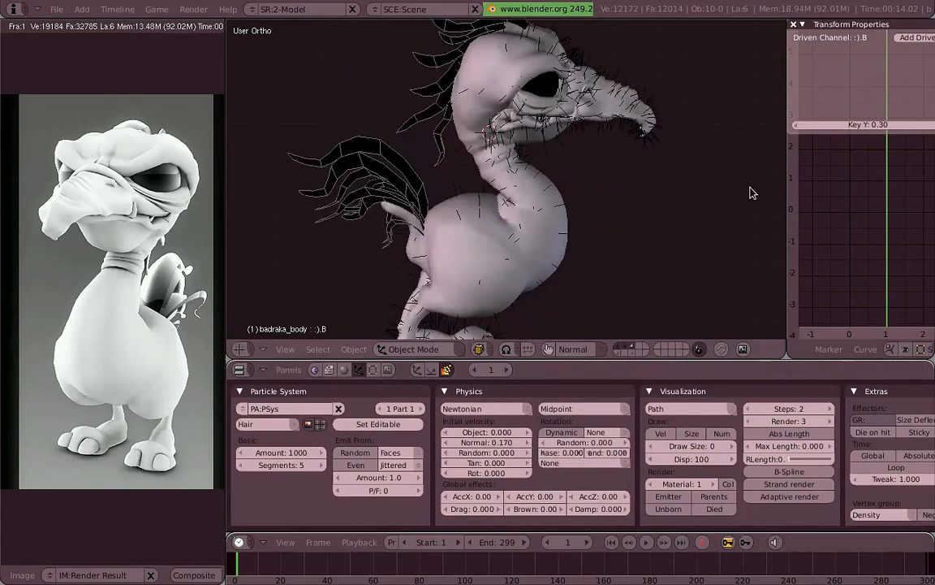
key("KP_3")
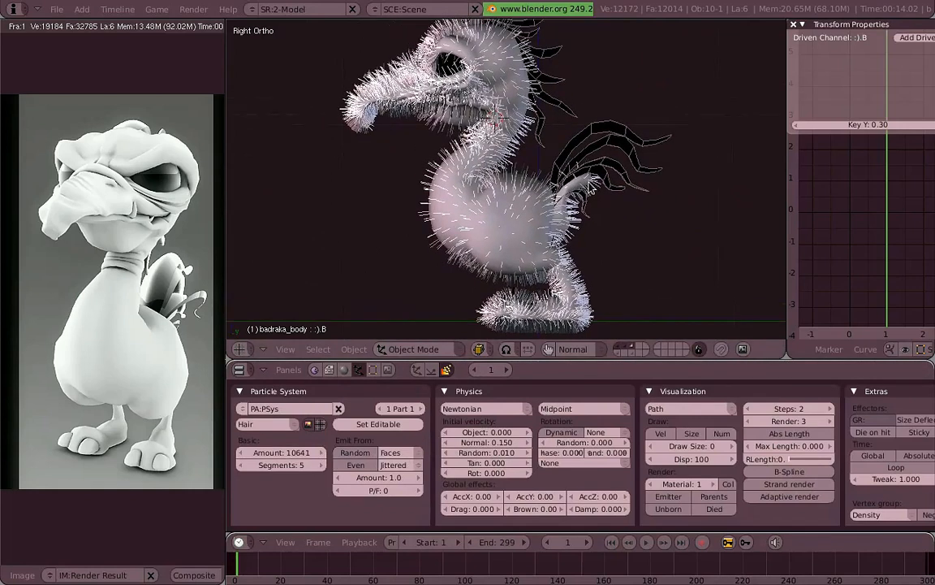
mouse_move(295, 468)
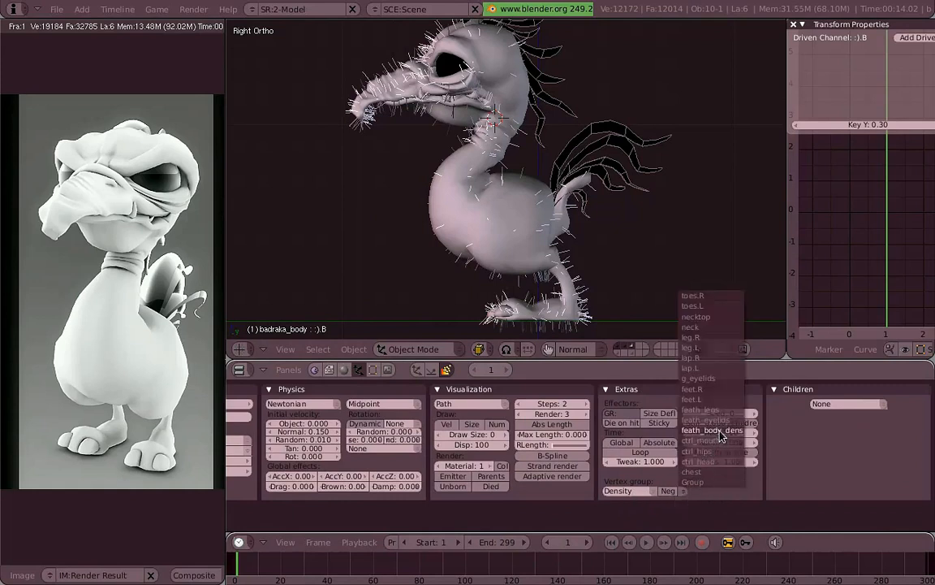
Use feath_body_dens as the hair Density vertex group and inspect it in Weight Paint mode.
left_click(712, 430)
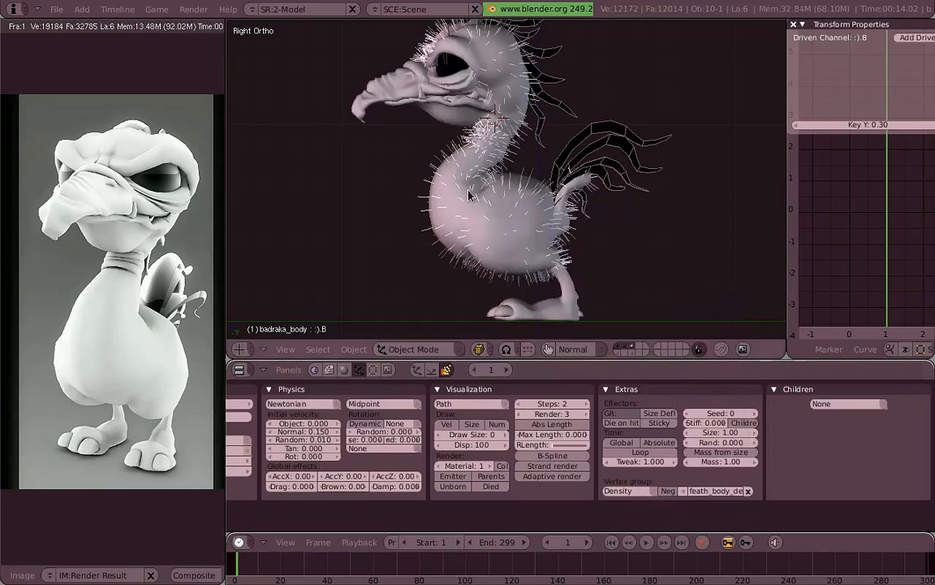
left_click(413, 349)
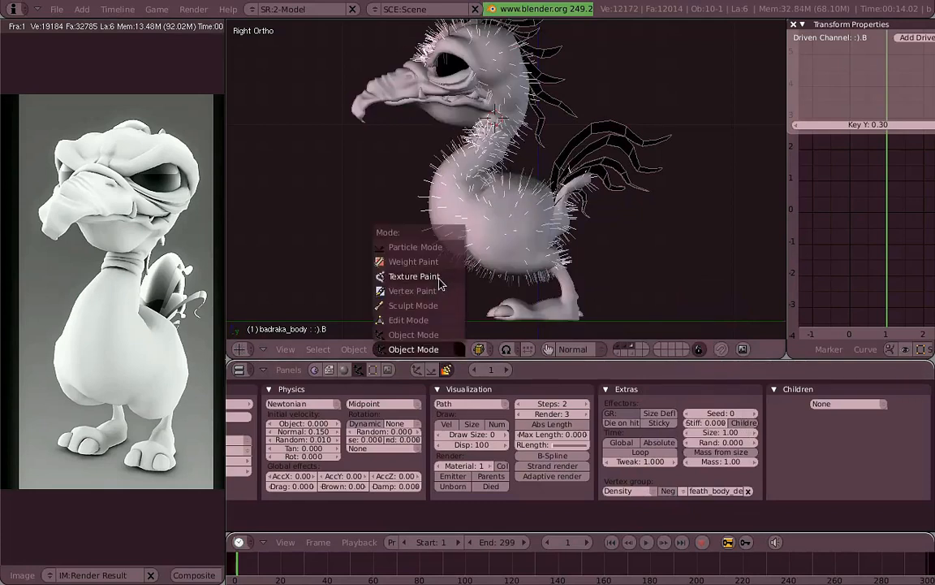
left_click(413, 260)
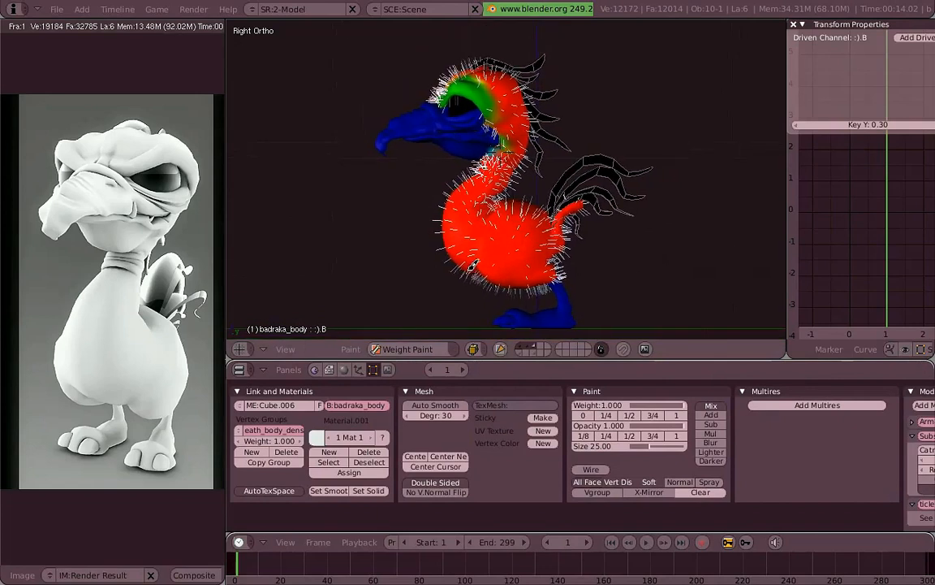
mouse_move(638, 438)
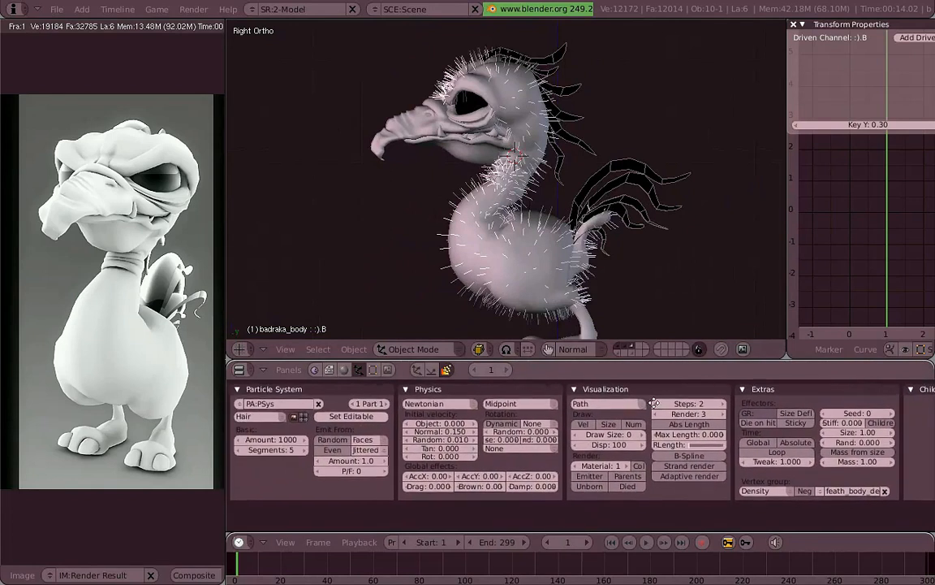
Render badraka from the camera view and orbit the viewport around the character.
key("KP_0")
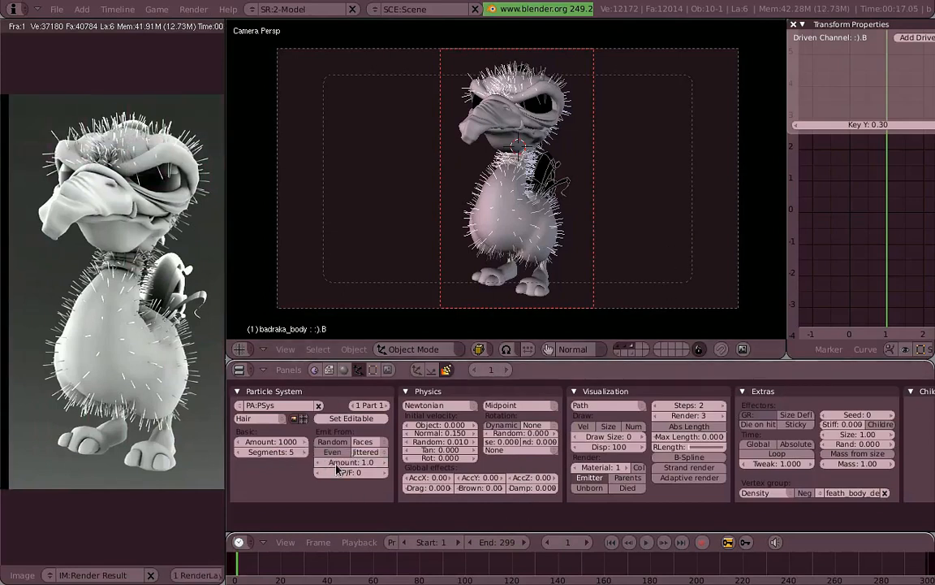
mouse_move(274, 471)
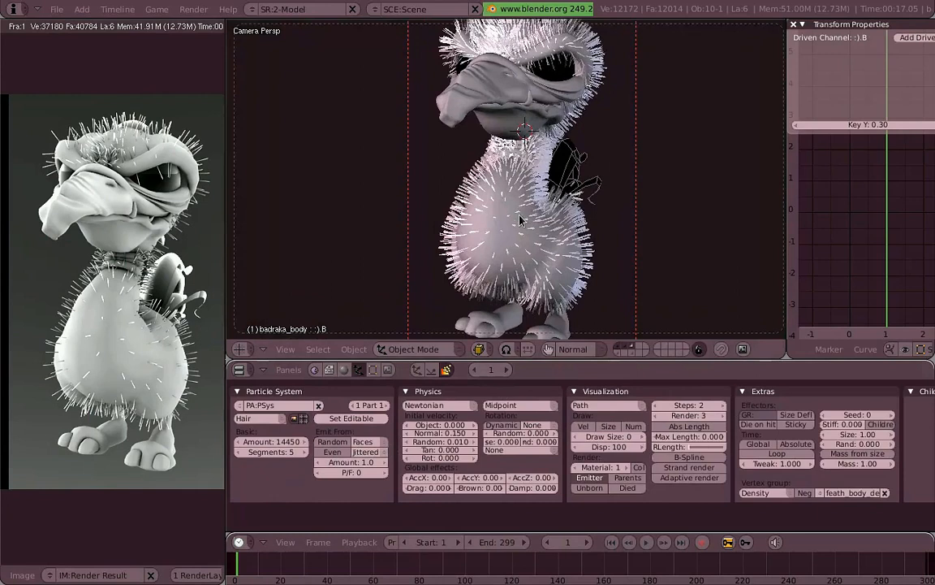
left_click_drag(520, 219, 528, 252)
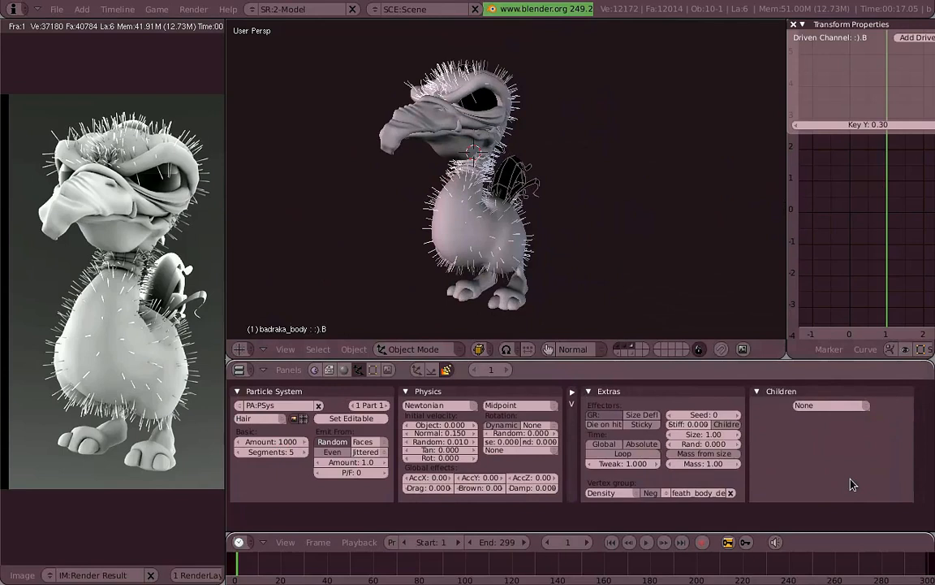
Enable child hairs generated from Faces in the Children panel.
left_click(828, 404)
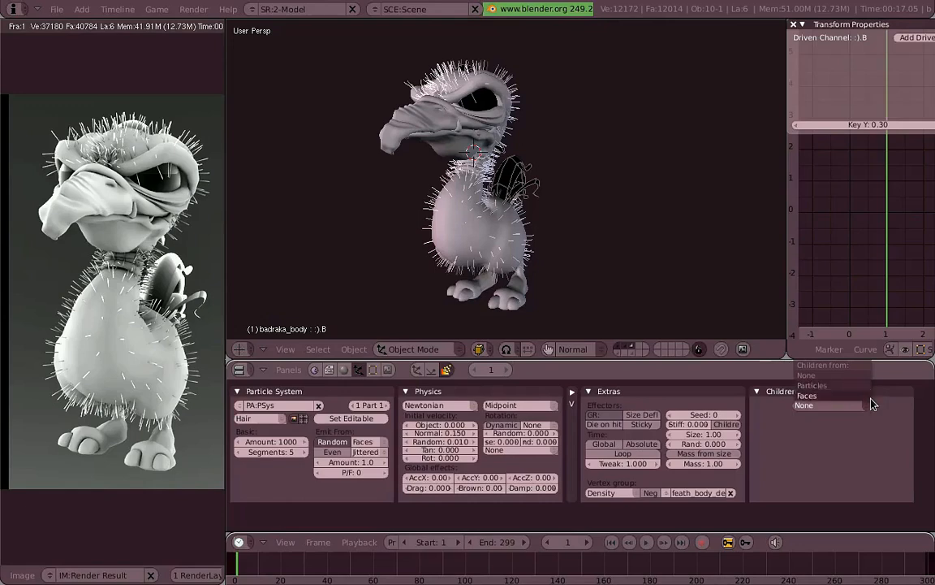
left_click(807, 395)
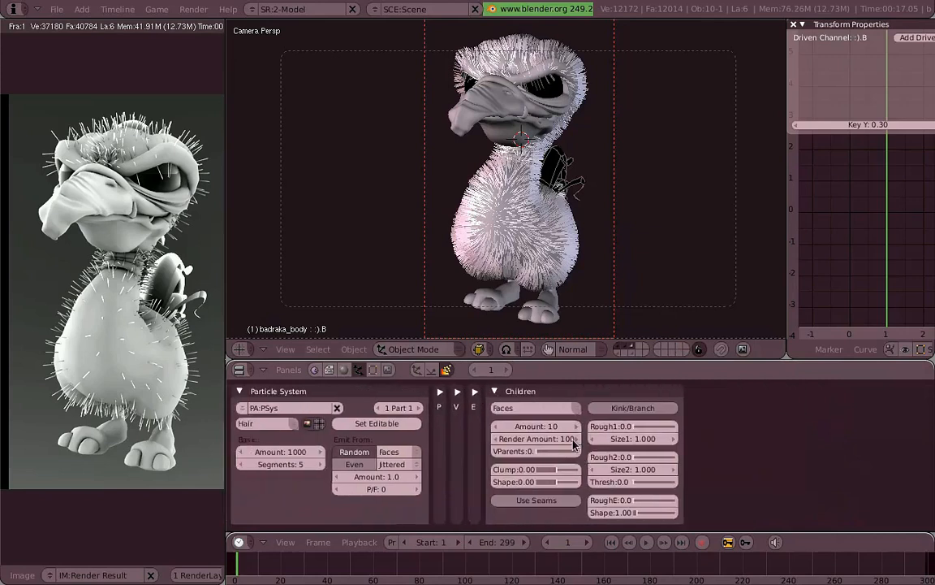
mouse_move(280, 451)
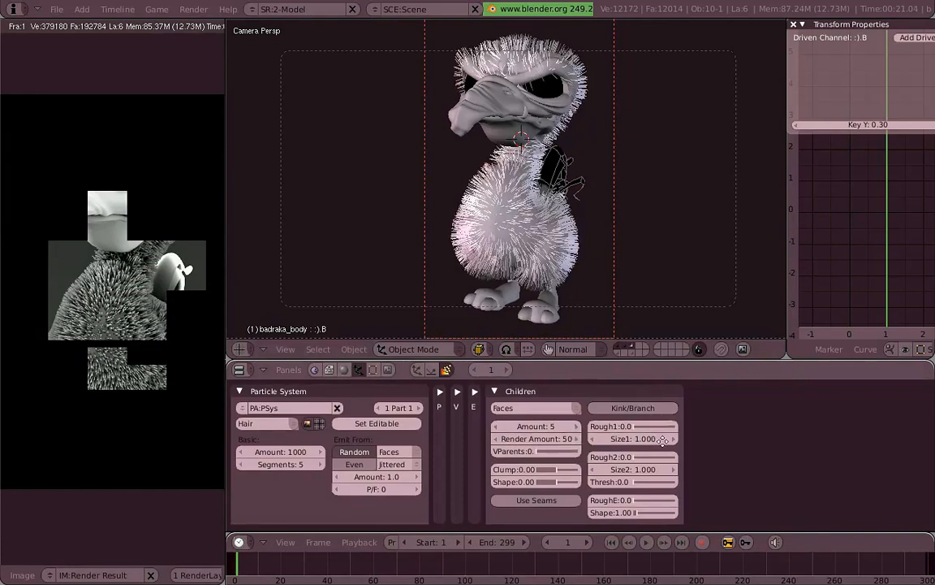
mouse_move(613, 316)
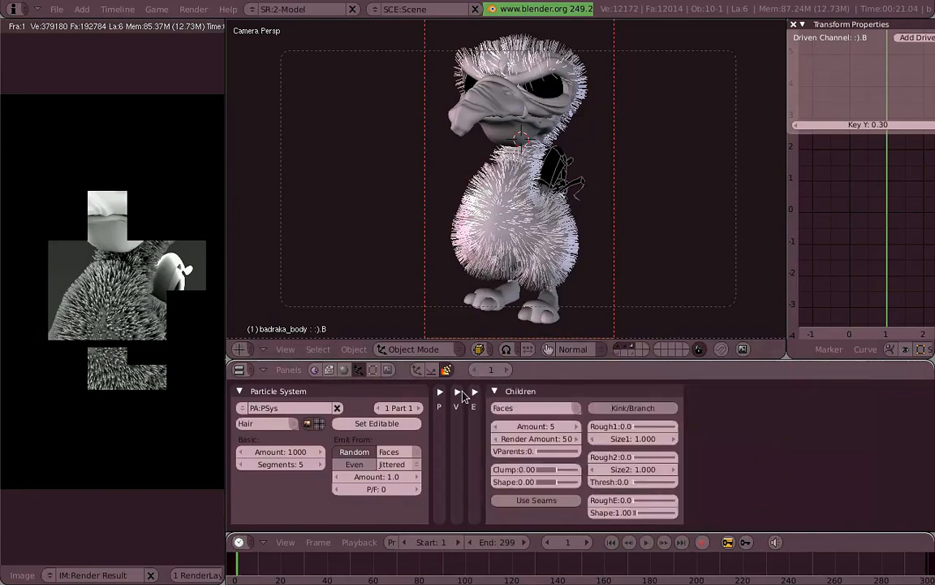
Expand Physics and Visualization, setting initial normal velocity 0.120 and random 0.020.
left_click(466, 391)
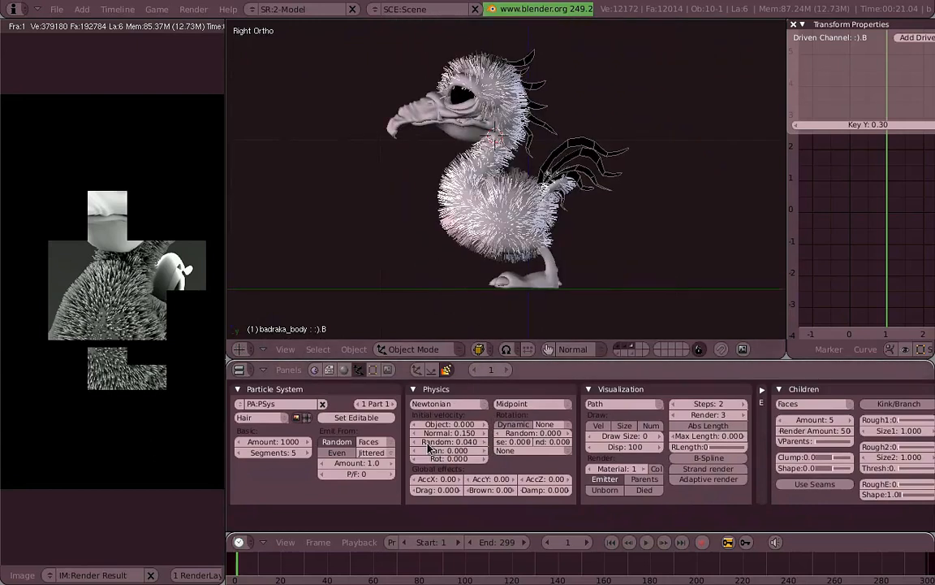
left_click(449, 433)
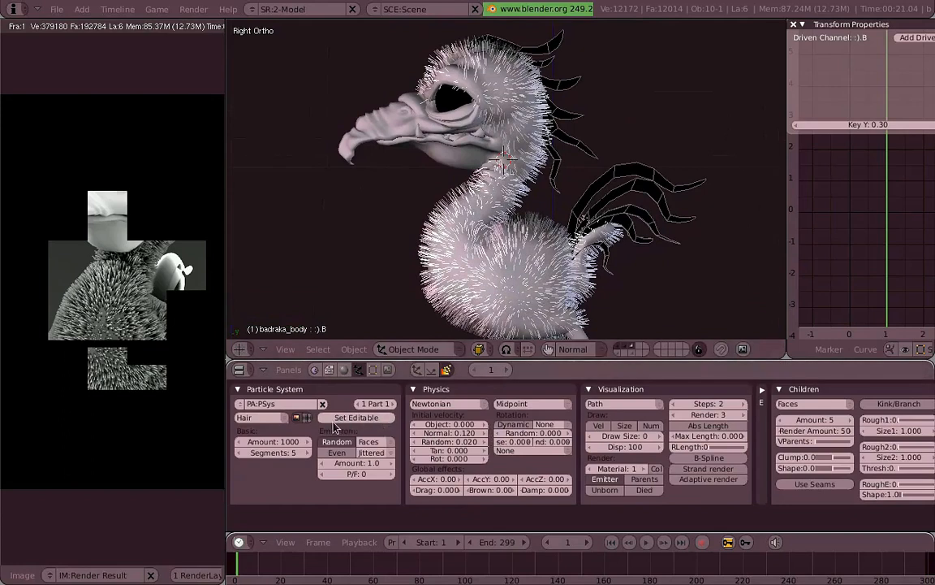
Make the hair strands editable and switch the body into Particle Mode.
left_click(356, 417)
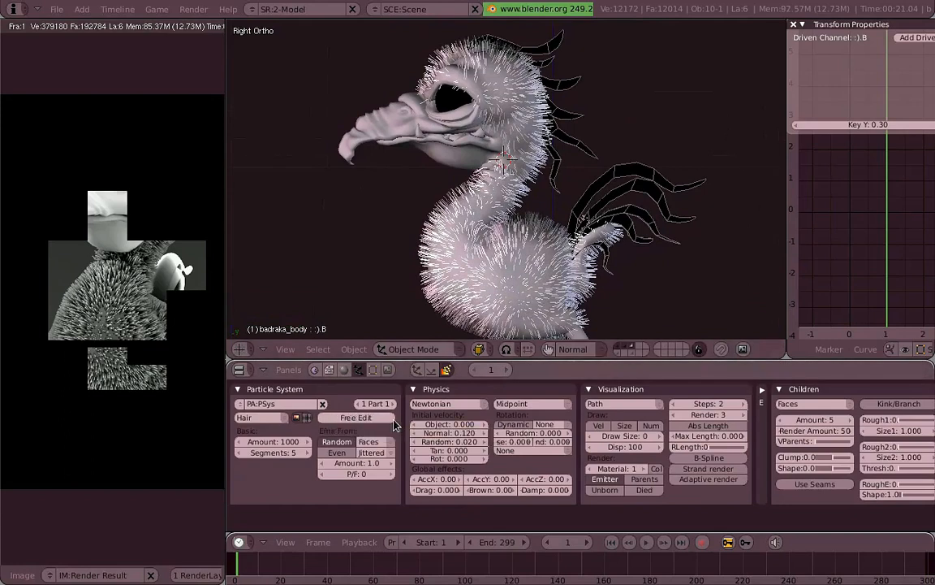
mouse_move(443, 353)
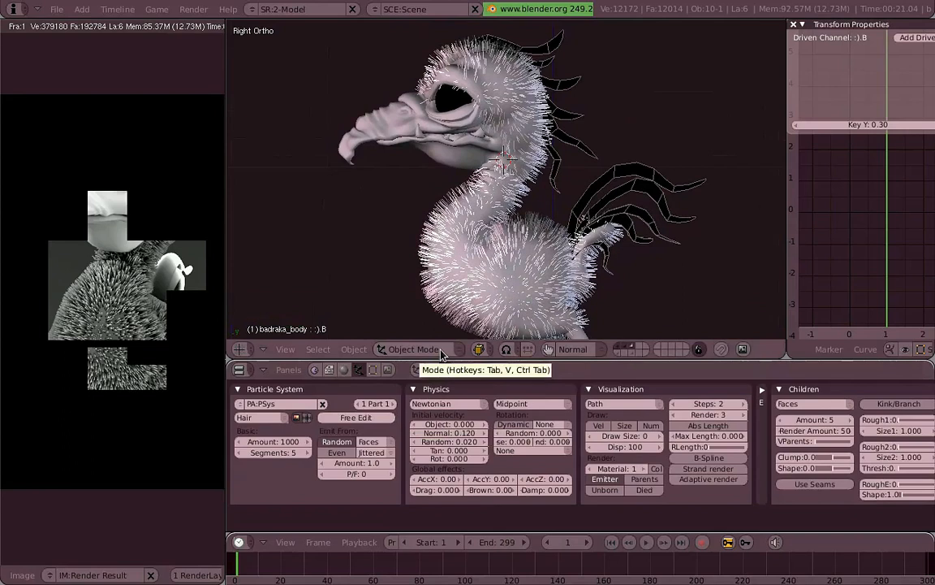
left_click(414, 350)
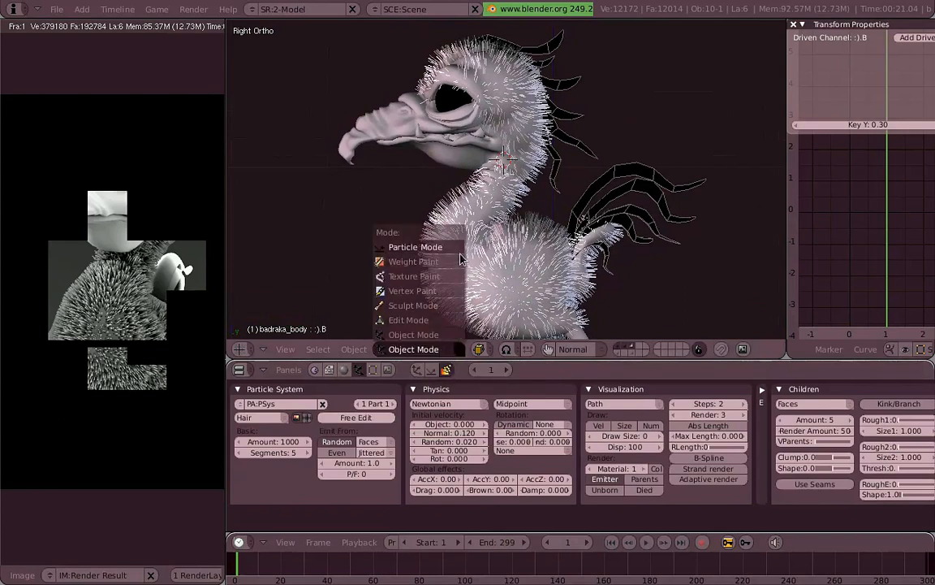
left_click(415, 247)
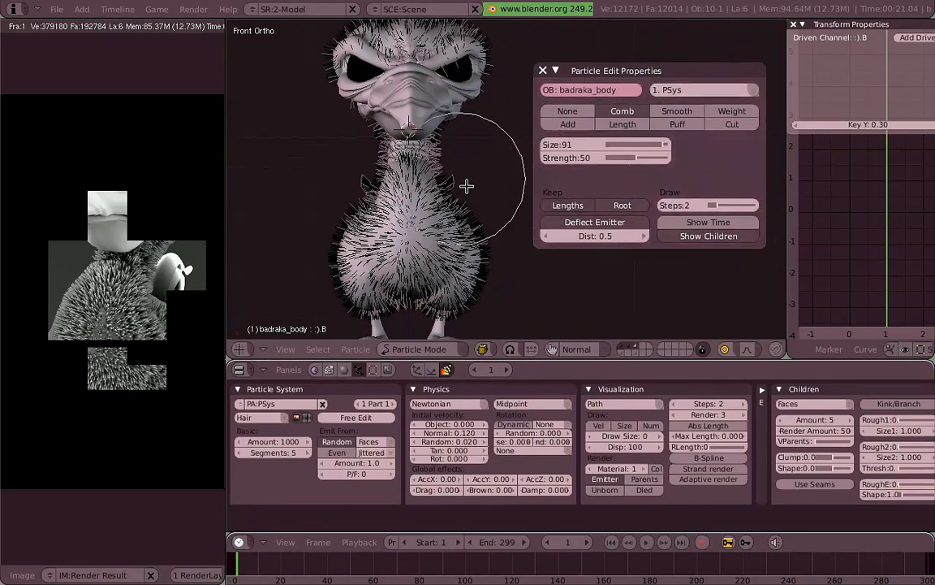
Comb the hair along the body and over the top of the head.
left_click_drag(467, 186, 375, 160)
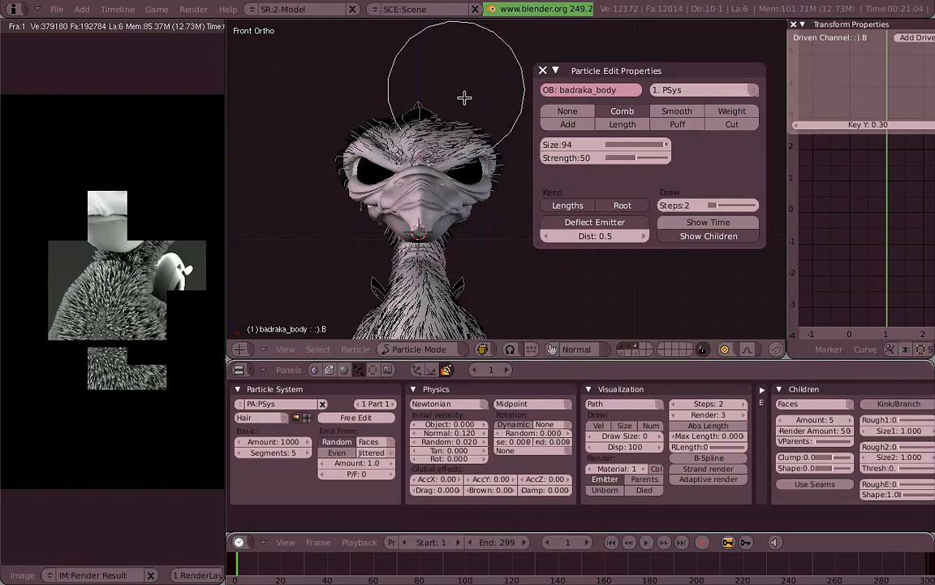
left_click_drag(464, 97, 492, 155)
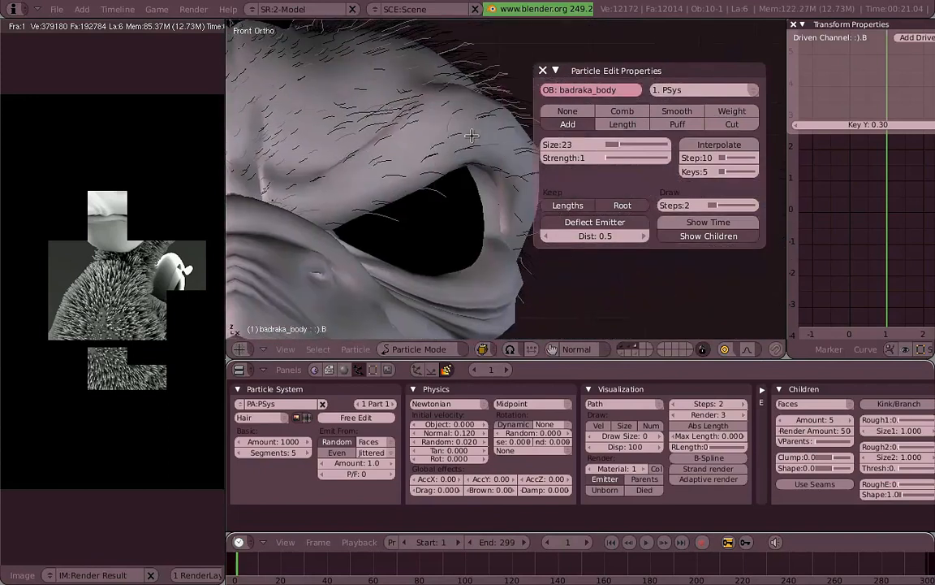
Paint new hairs onto the bare face area, then return to the Comb brush.
left_click_drag(471, 136, 437, 169)
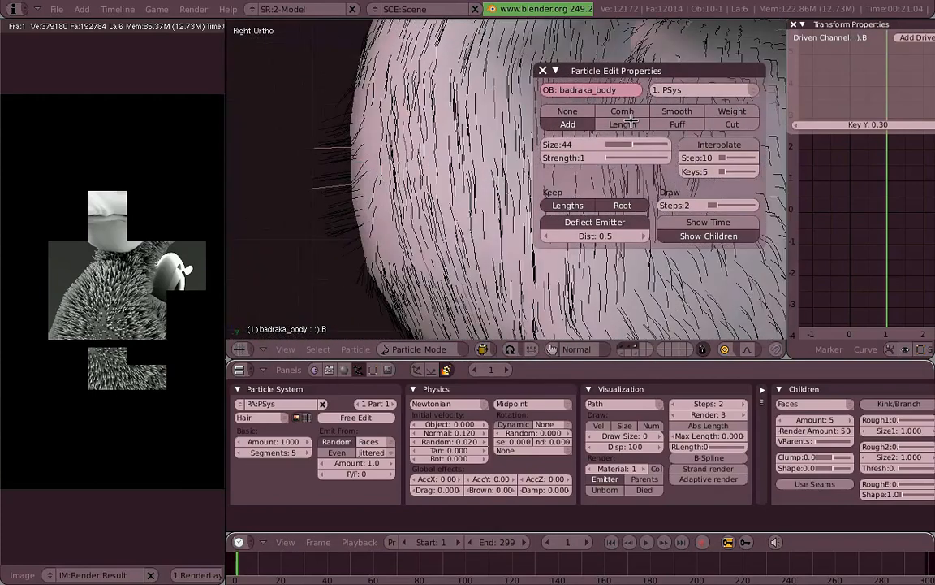
left_click(622, 110)
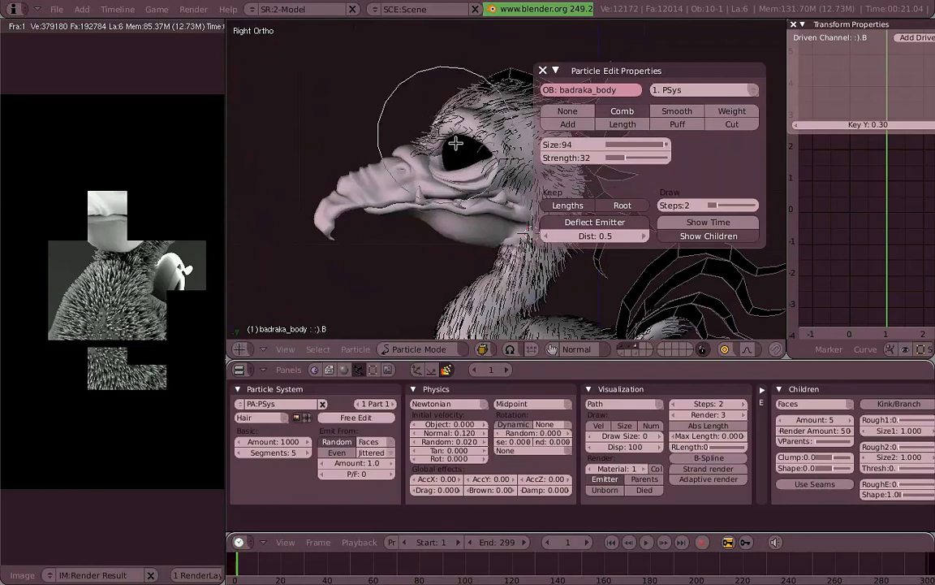
Comb the head hair back past the eye, then view the head from the front.
left_click_drag(454, 145, 444, 136)
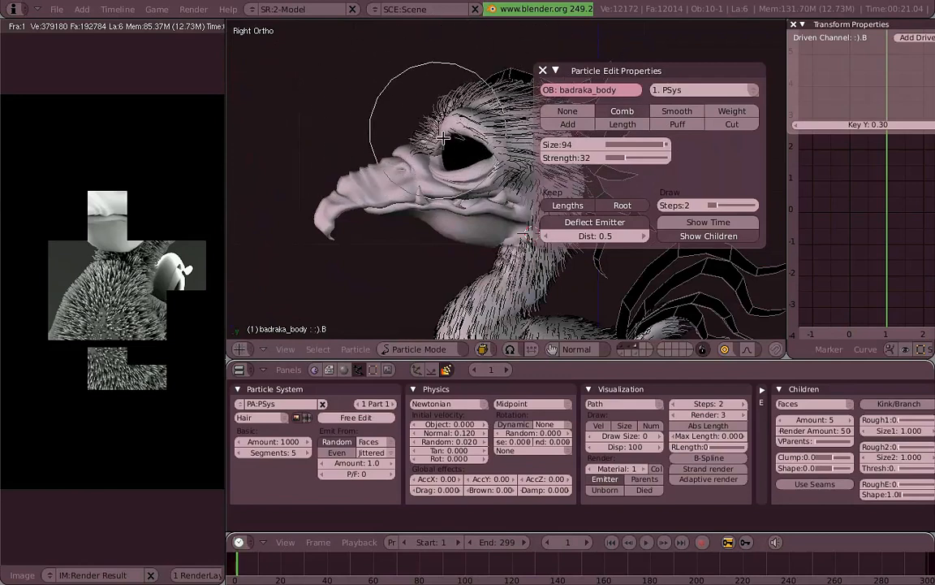
key("KP_1")
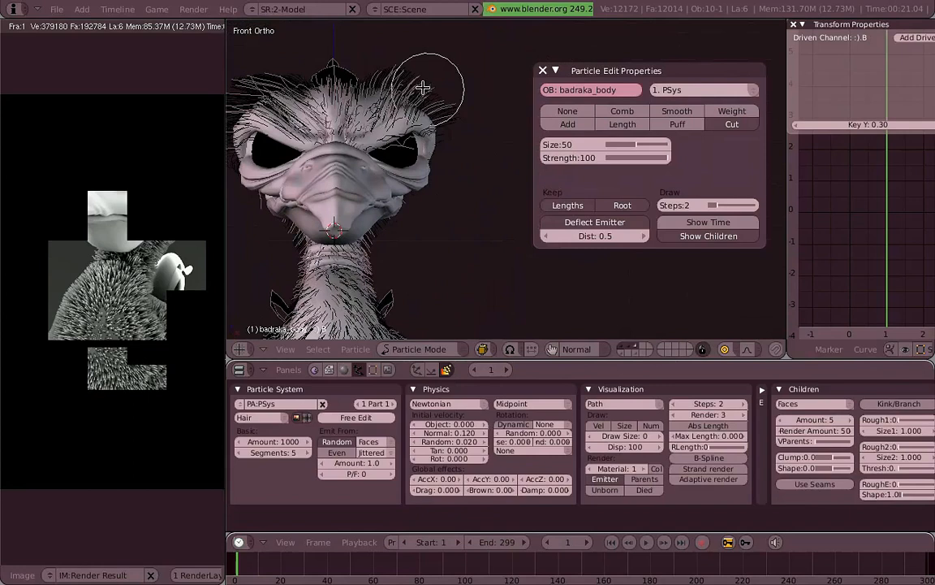
Orbit around the head, return to front view and trim stray hairs beside the eye.
left_click_drag(422, 88, 378, 148)
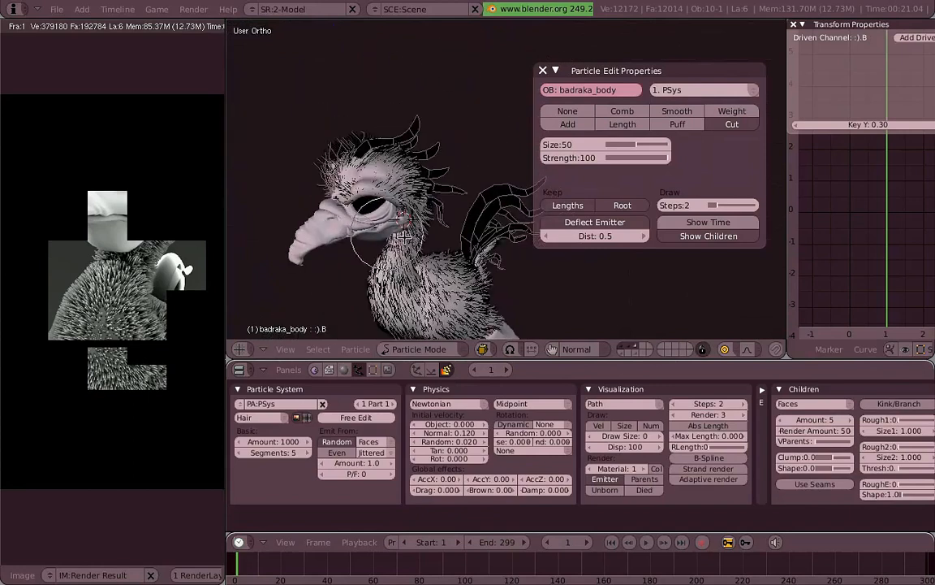
key("KP_1")
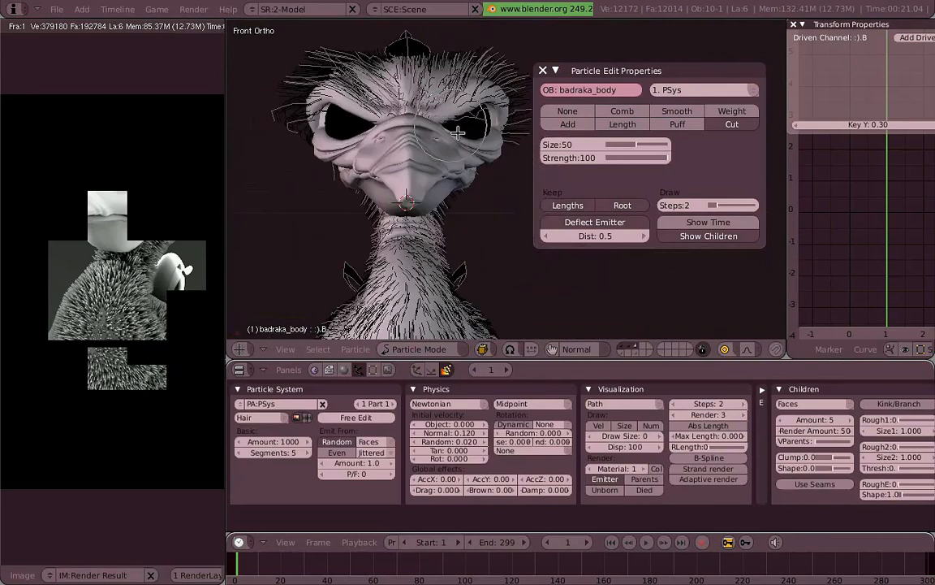
left_click(622, 110)
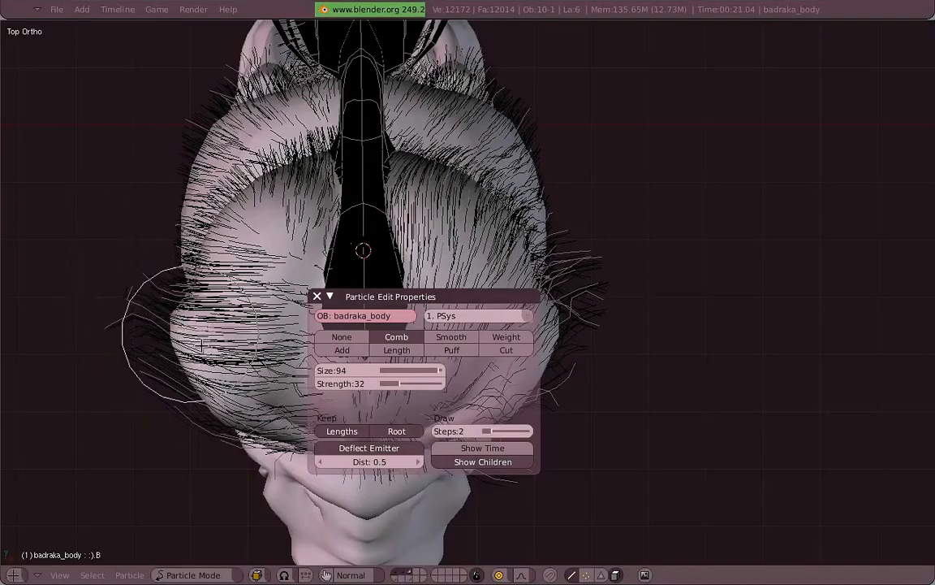
Comb hair across the crown, inspect from below, and check the interaction mode list.
left_click_drag(390, 296, 723, 337)
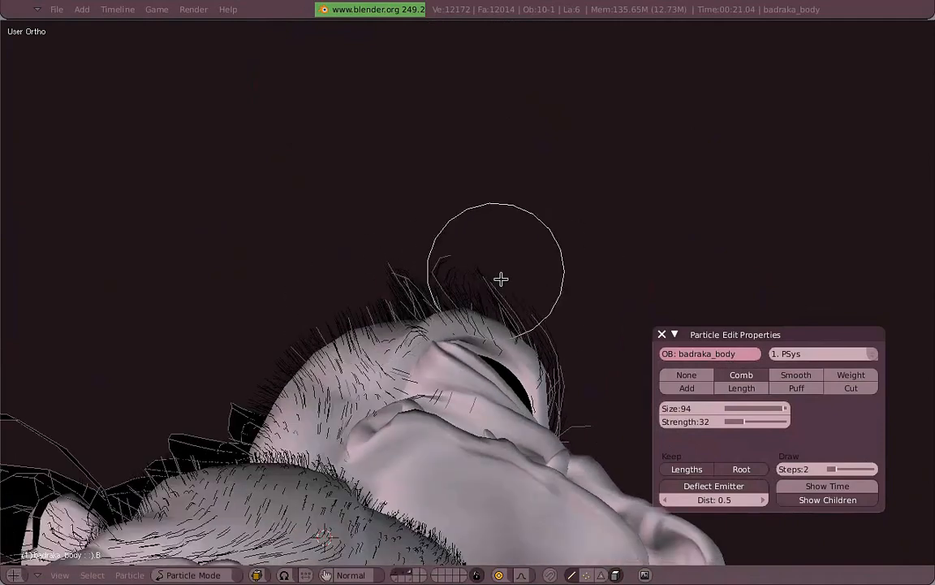
left_click_drag(501, 279, 312, 303)
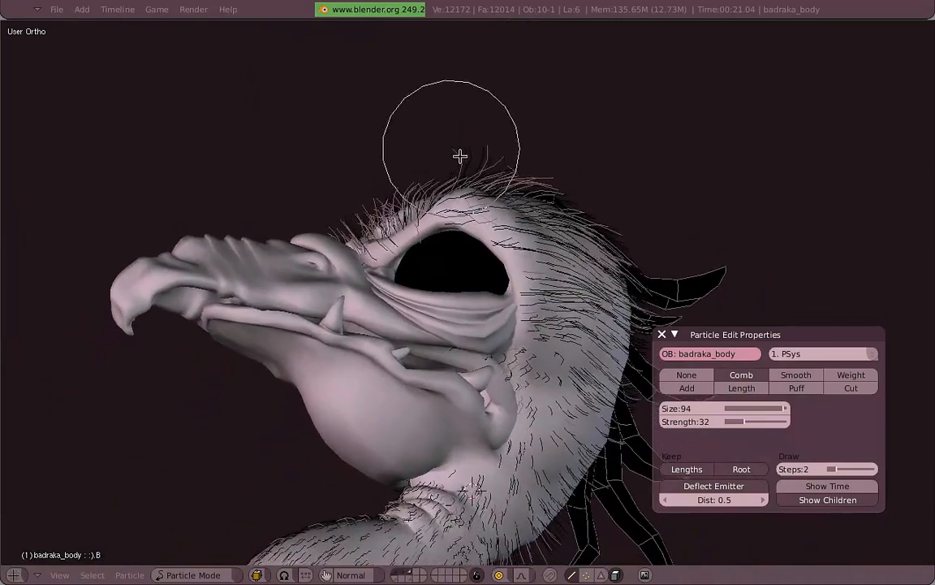
left_click(193, 574)
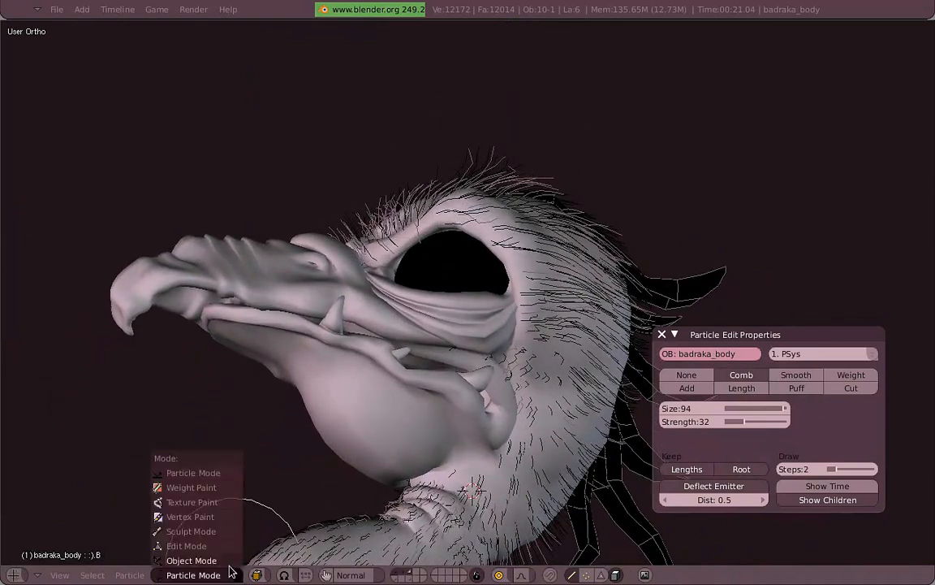
left_click(192, 560)
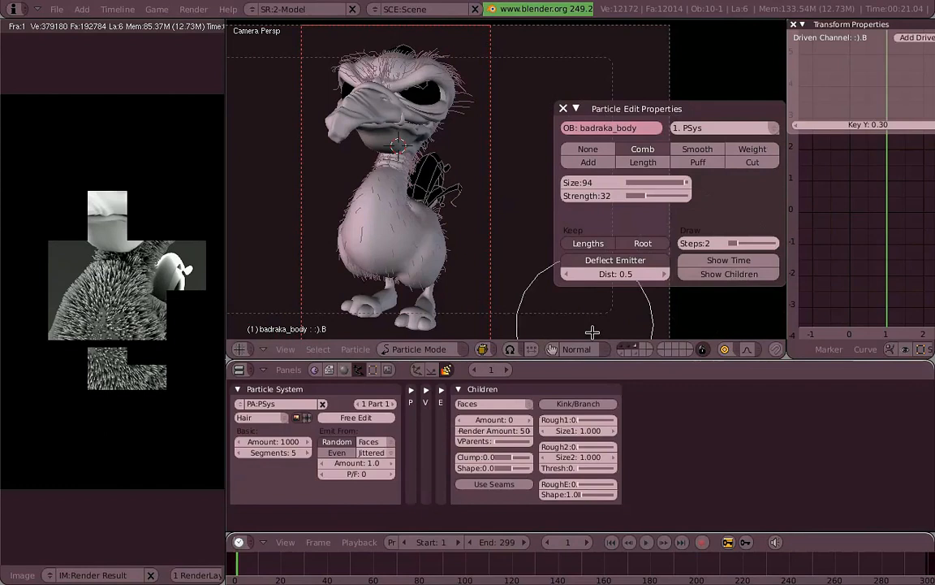
left_click(728, 273)
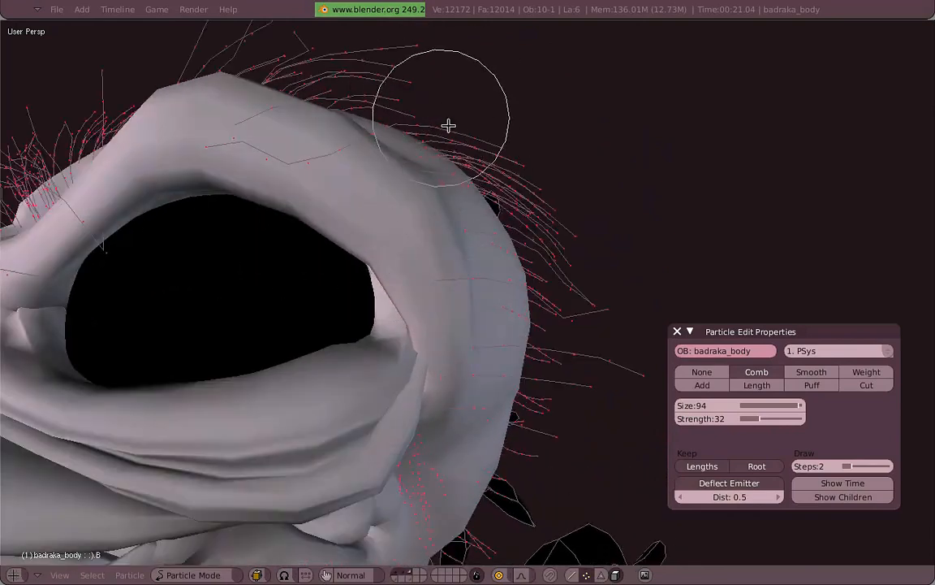
Comb the brow hair and strands above the eye socket back over the head.
left_click_drag(449, 126, 564, 226)
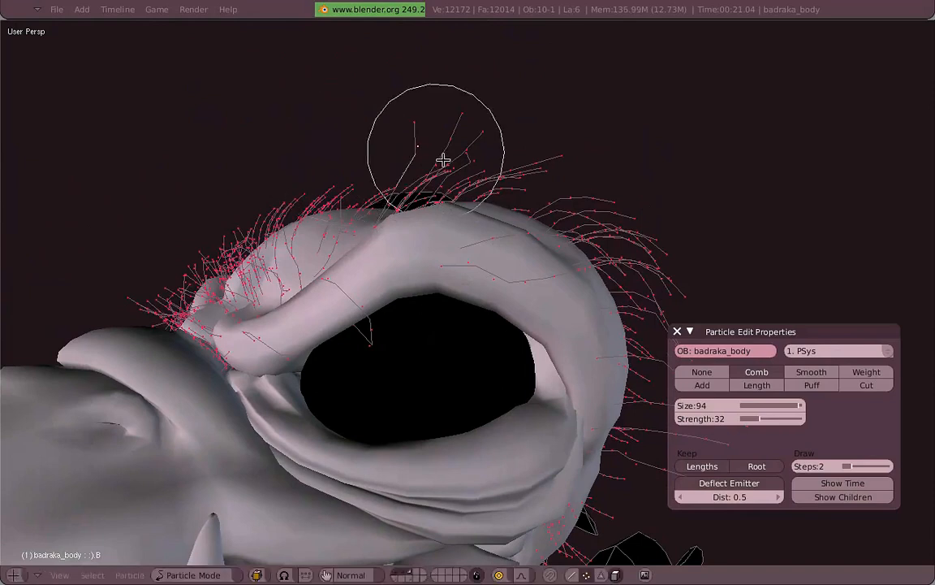
left_click_drag(444, 159, 359, 228)
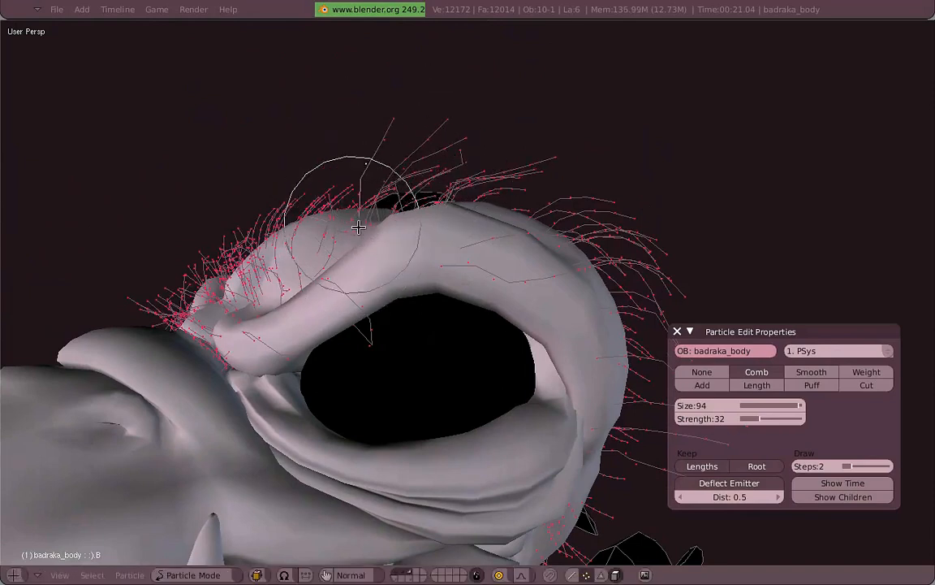
left_click_drag(359, 228, 521, 228)
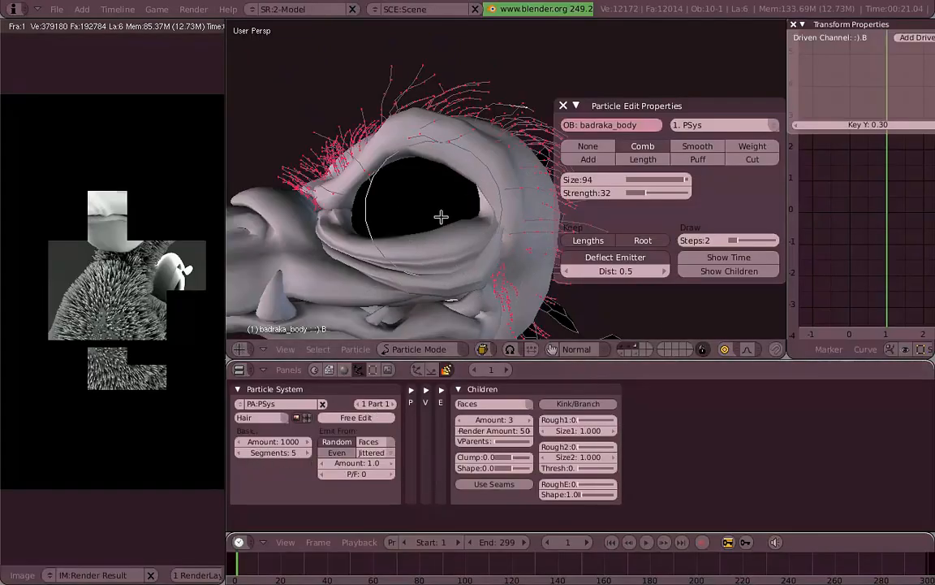
Comb the brow strands flat and show the particle Extras and Visualization settings.
left_click_drag(442, 217, 363, 98)
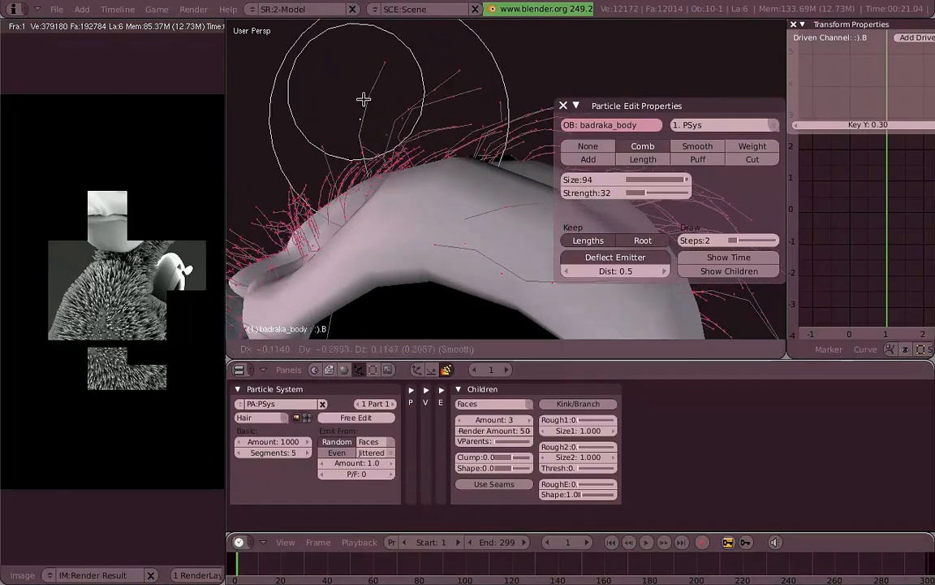
left_click_drag(363, 99, 399, 75)
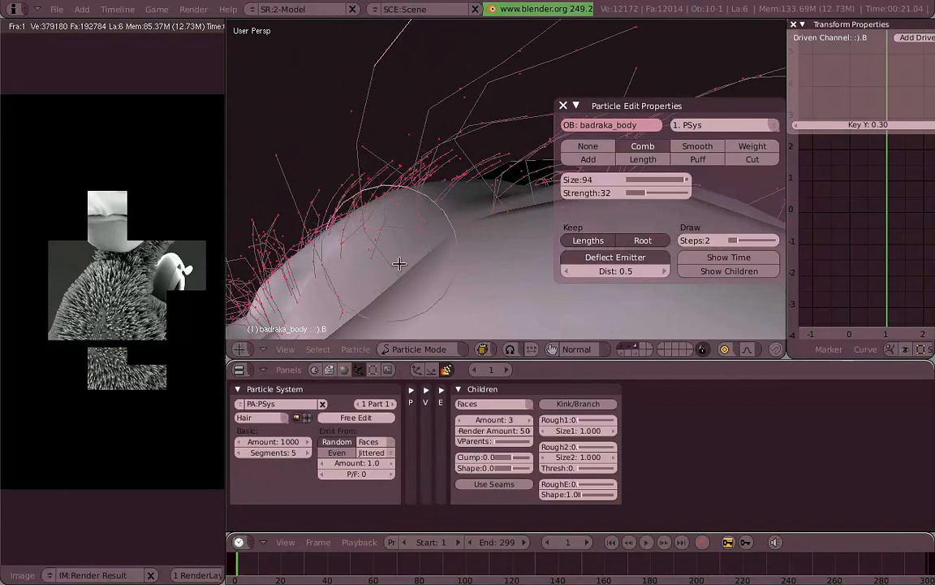
left_click(411, 390)
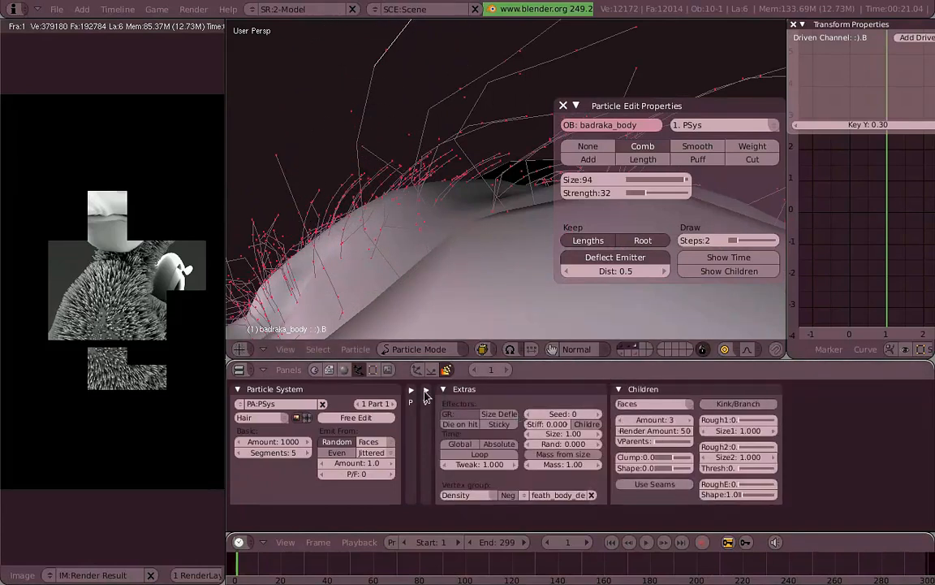
left_click(412, 388)
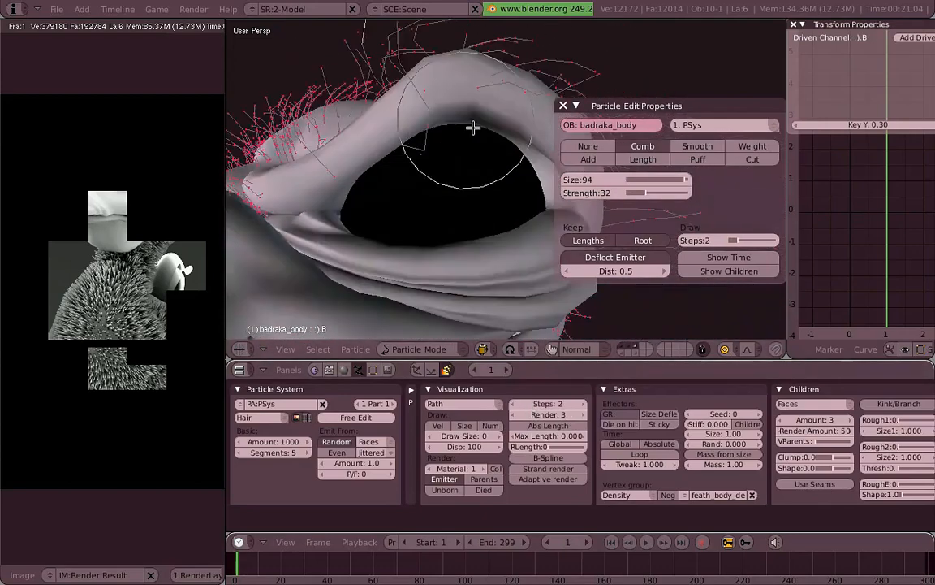
Comb the eye-rim hairs, then comb the neck hairs down along the body.
left_click_drag(473, 128, 463, 200)
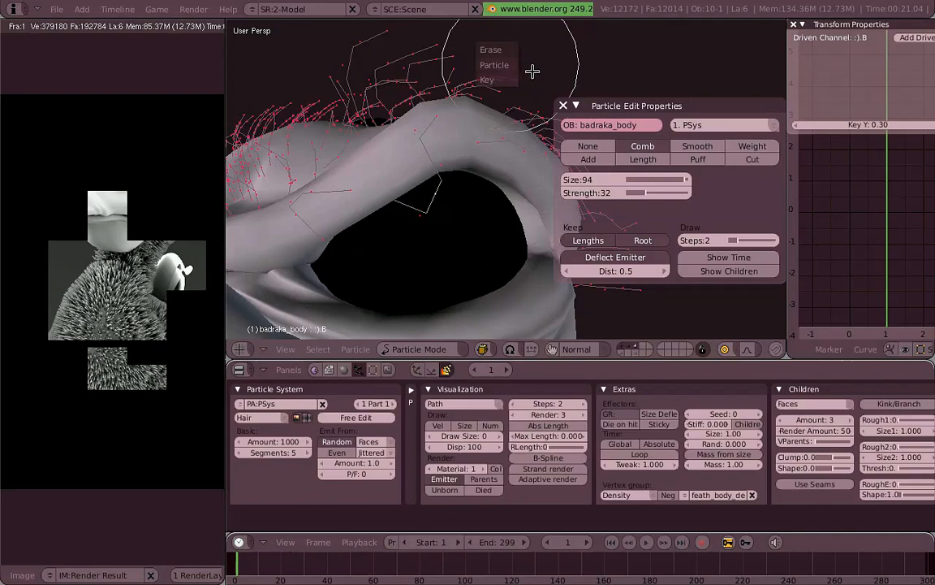
mouse_move(518, 71)
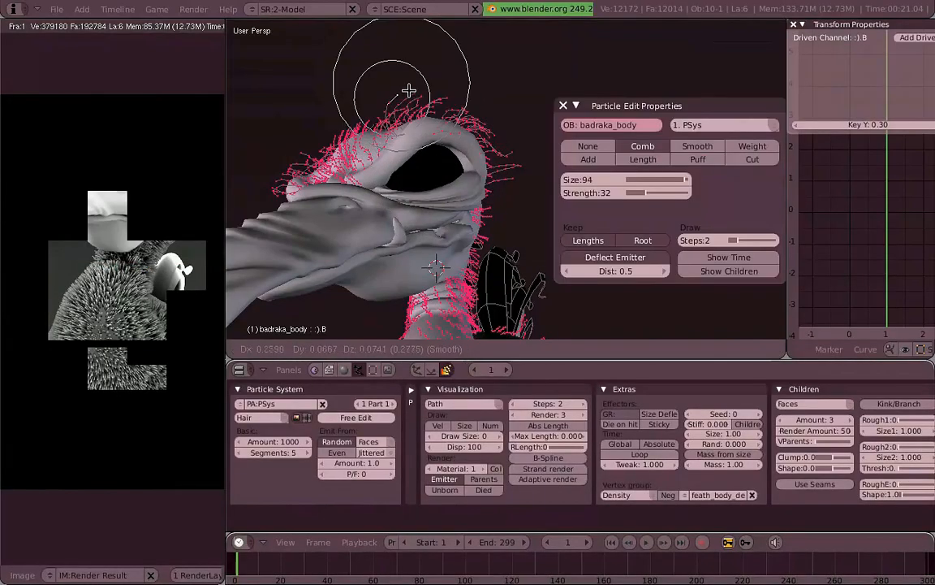
left_click_drag(408, 89, 507, 199)
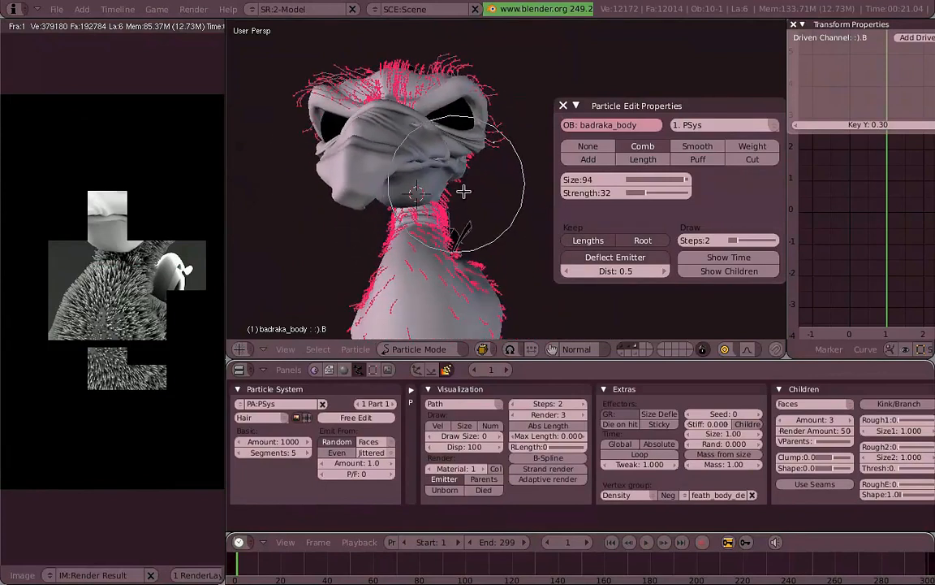
left_click_drag(415, 195, 454, 219)
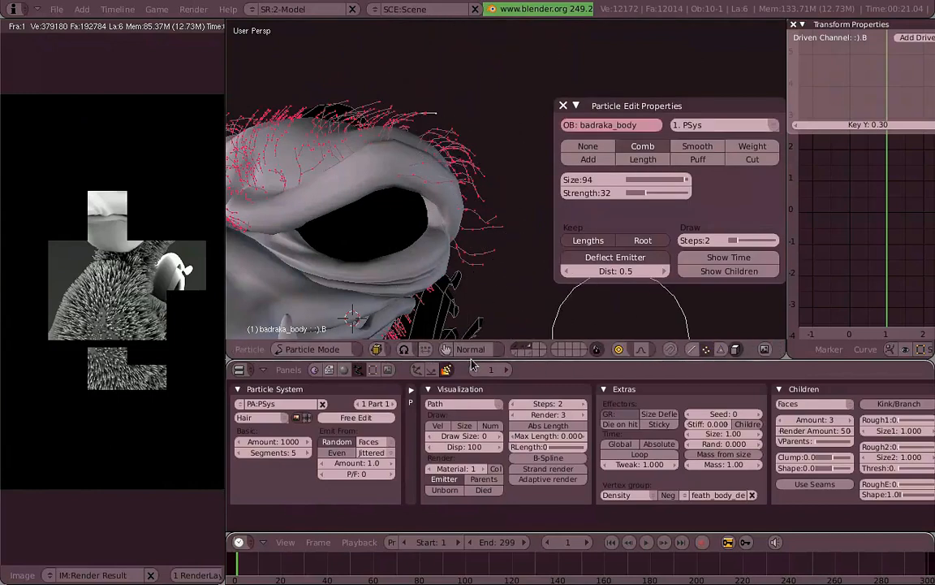
With Keep Root on, comb the hair over the top and back of the head.
left_click(619, 349)
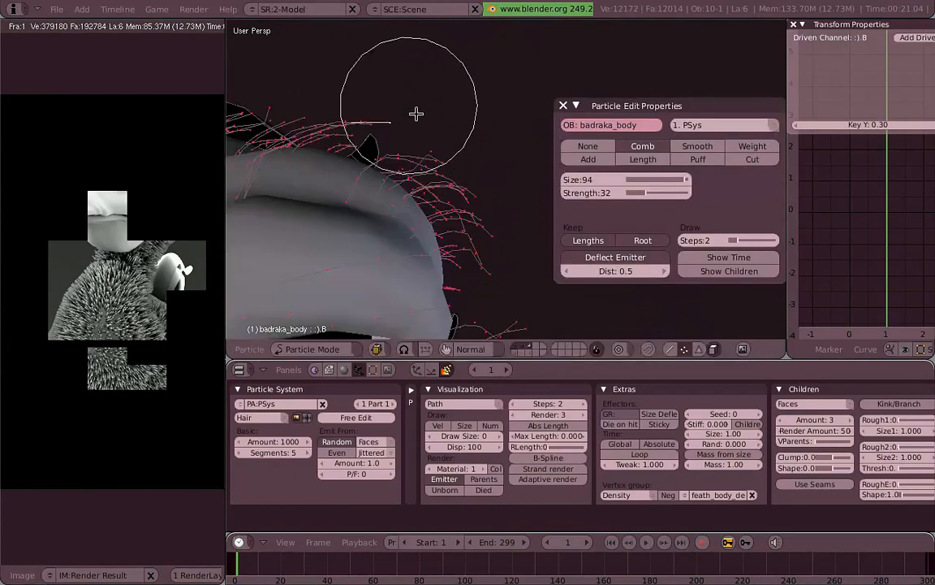
left_click_drag(416, 114, 424, 136)
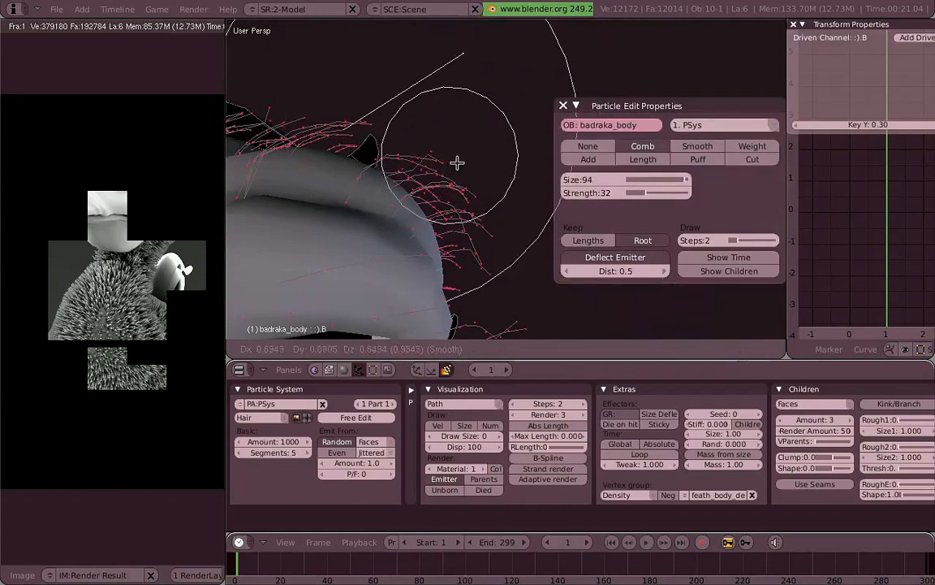
left_click(619, 349)
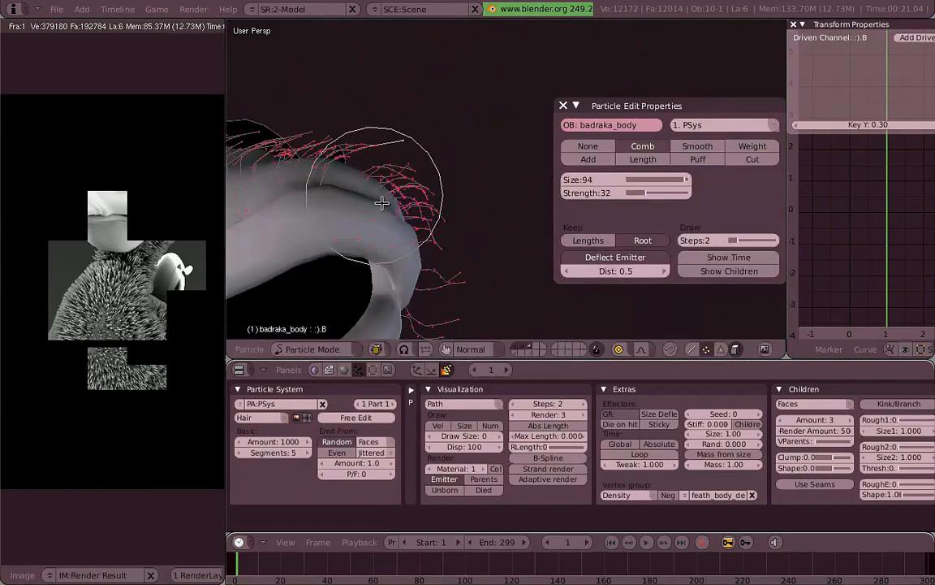
left_click_drag(381, 203, 558, 110)
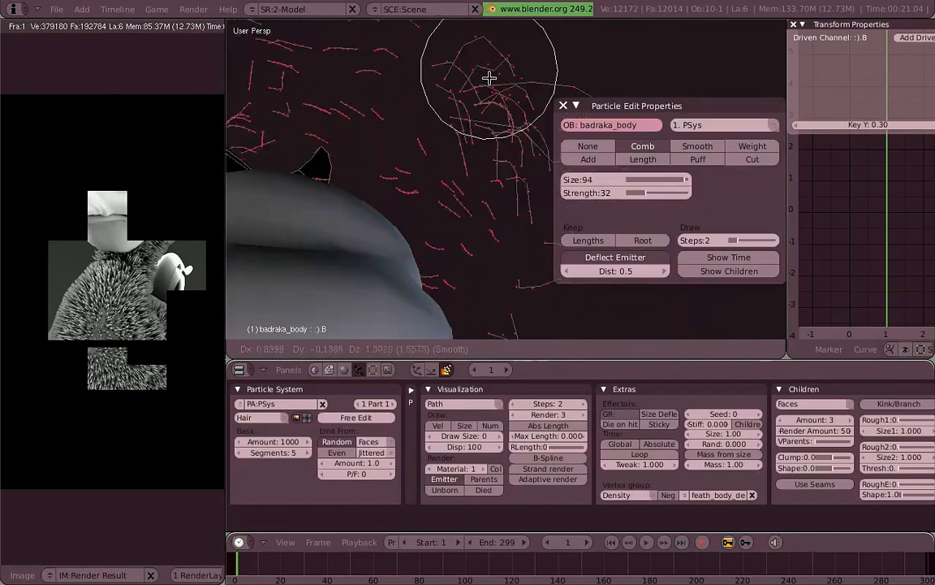
left_click_drag(490, 78, 444, 217)
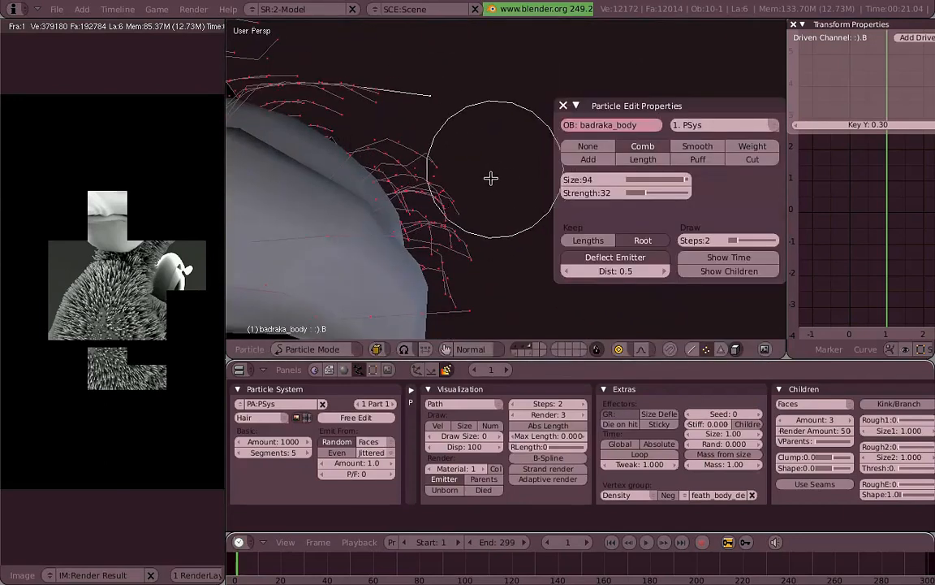
left_click_drag(490, 179, 428, 264)
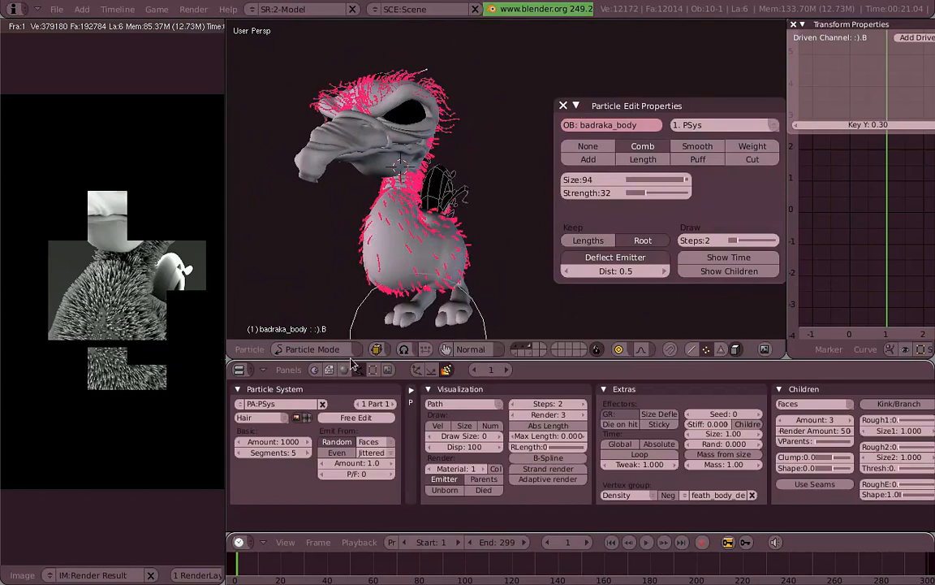
Leave Particle Mode for Object Mode to view the finished feathers.
left_click(307, 349)
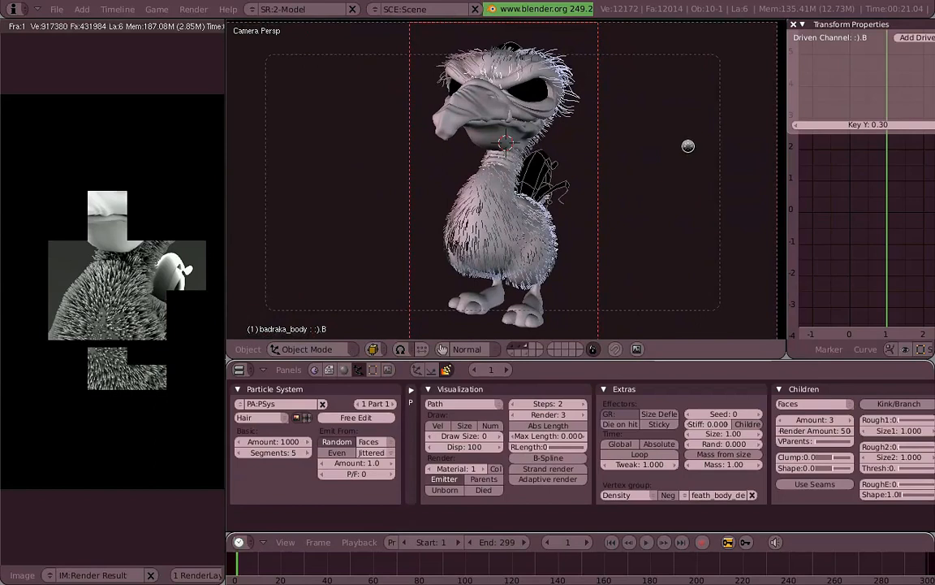
mouse_move(684, 143)
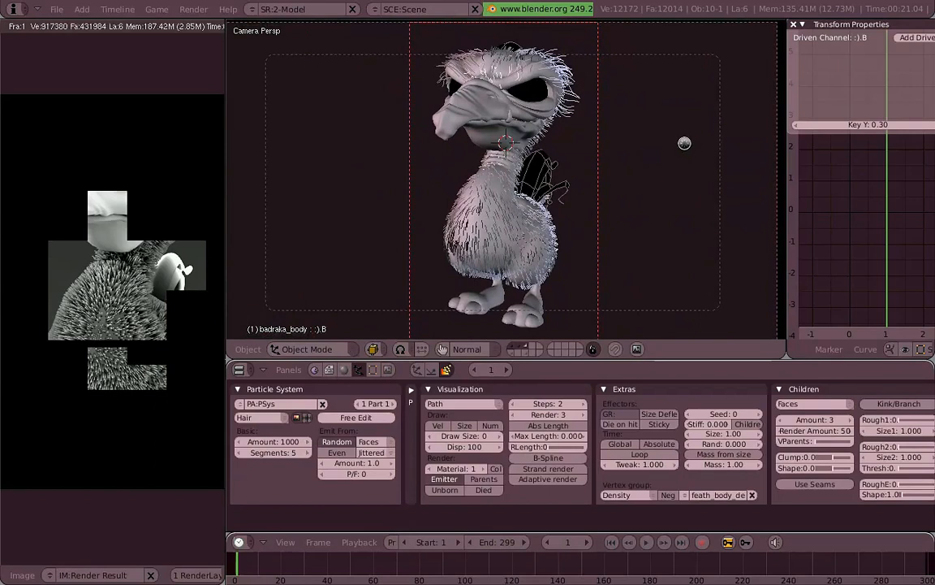